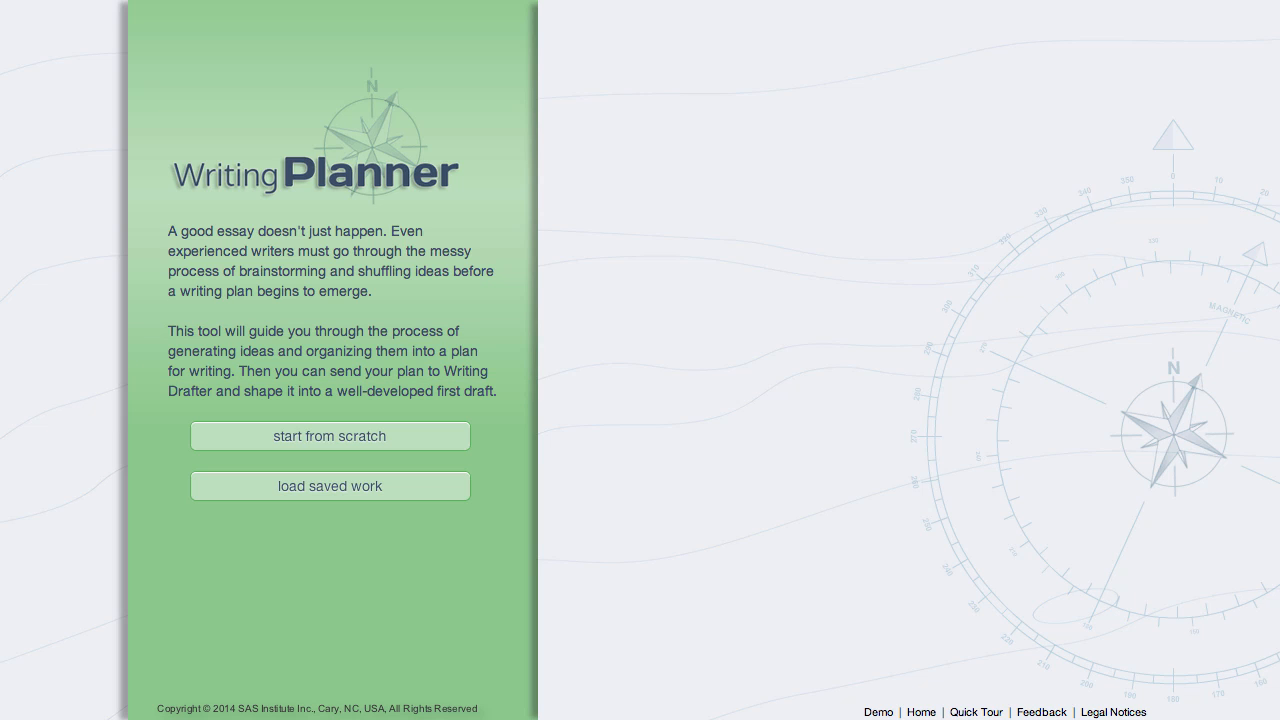
{"action": "mouse_move", "coordinate": [492, 528]}
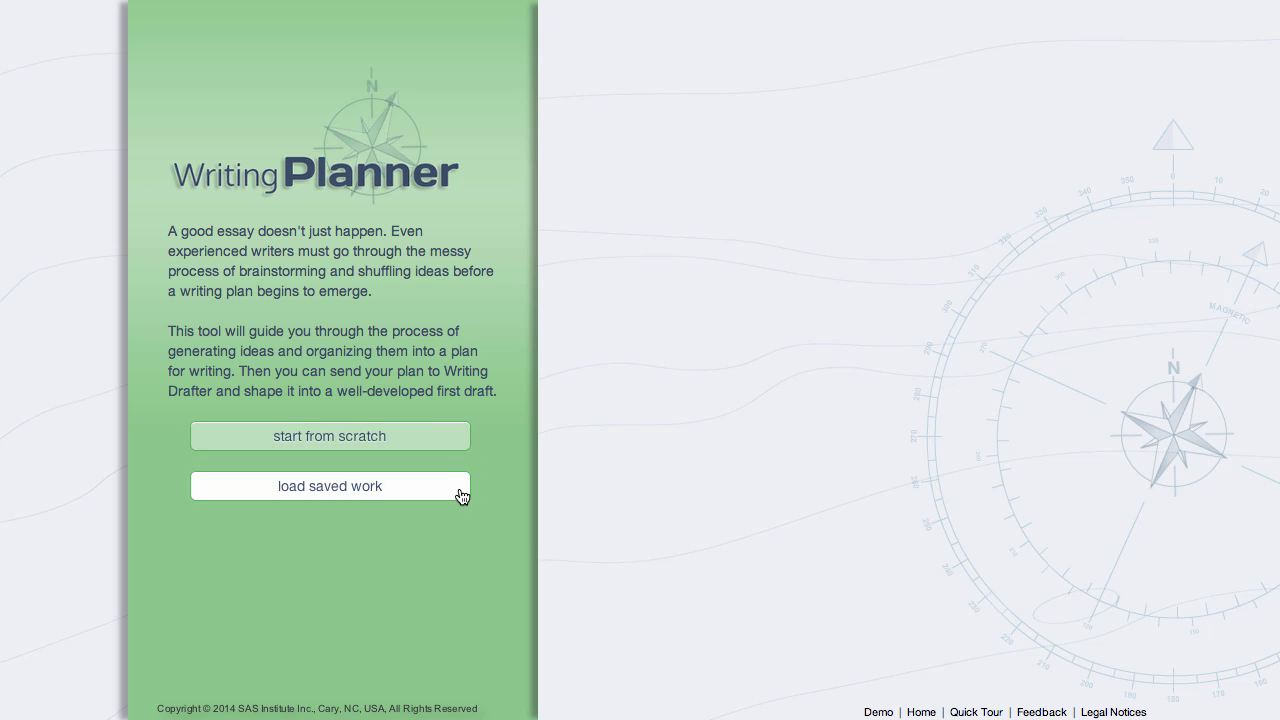
{"action": "mouse_move", "coordinate": [500, 528]}
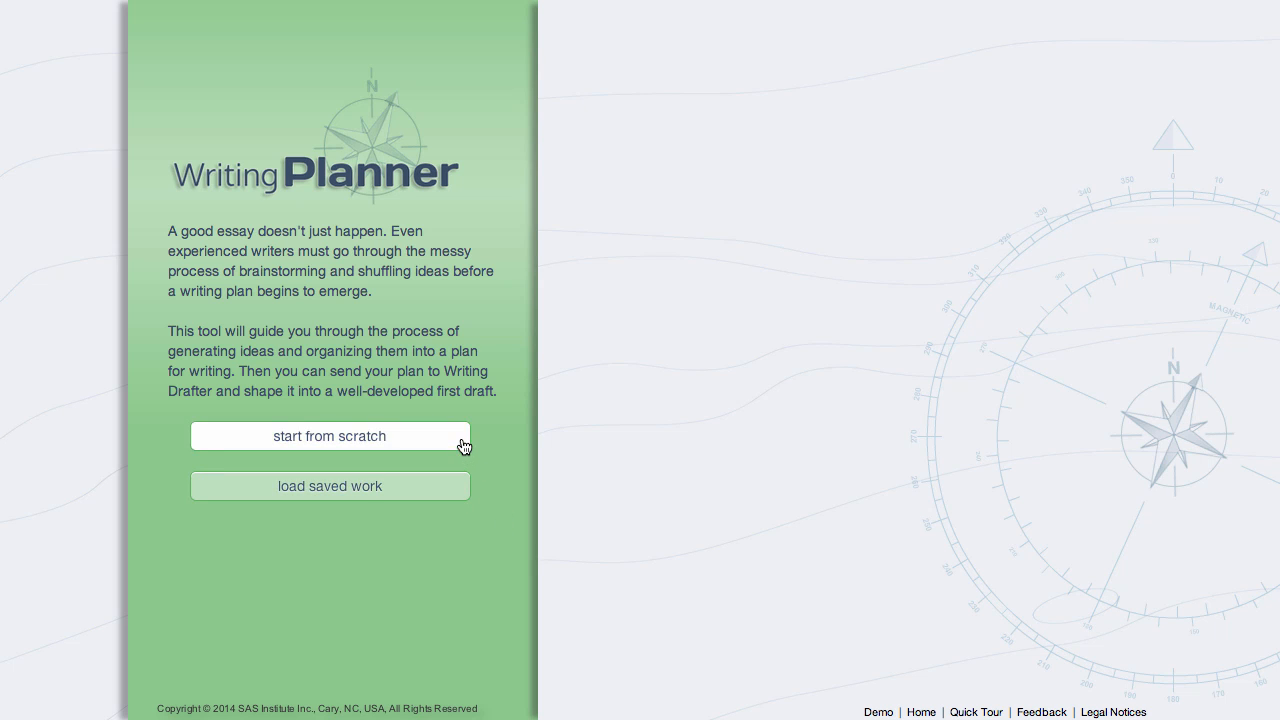
- Start a plan from scratch with purpose describing pizza and audience 'My audience is my teacher.'
{"action": "left_click", "coordinate": [328, 436]}
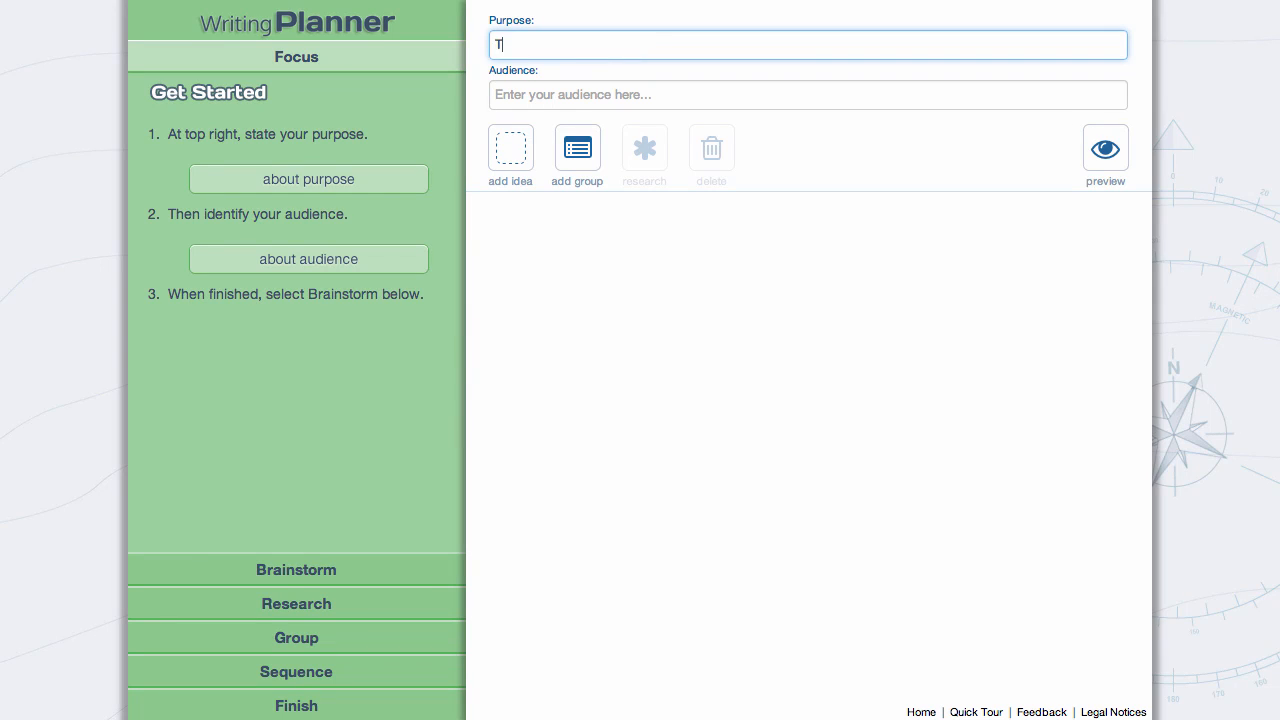
{"action": "type", "text": "his paper describes my favorite meal, pizza."}
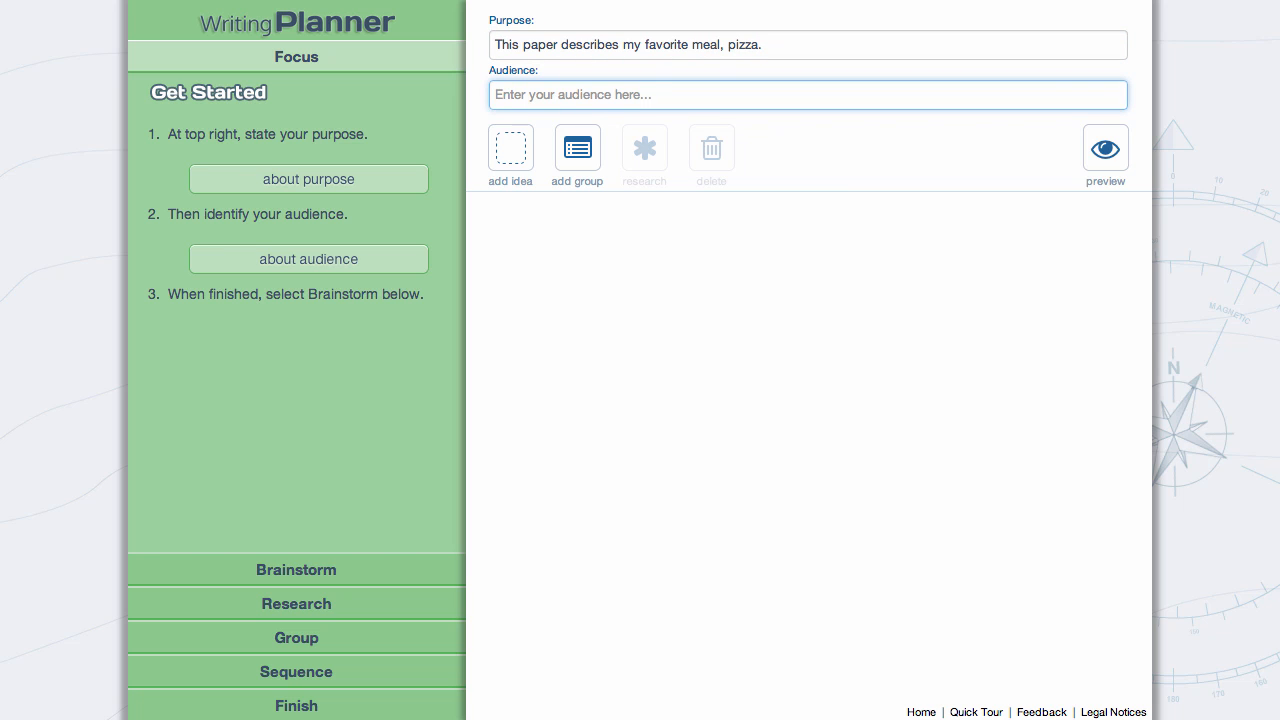
{"action": "type", "text": "My audience is"}
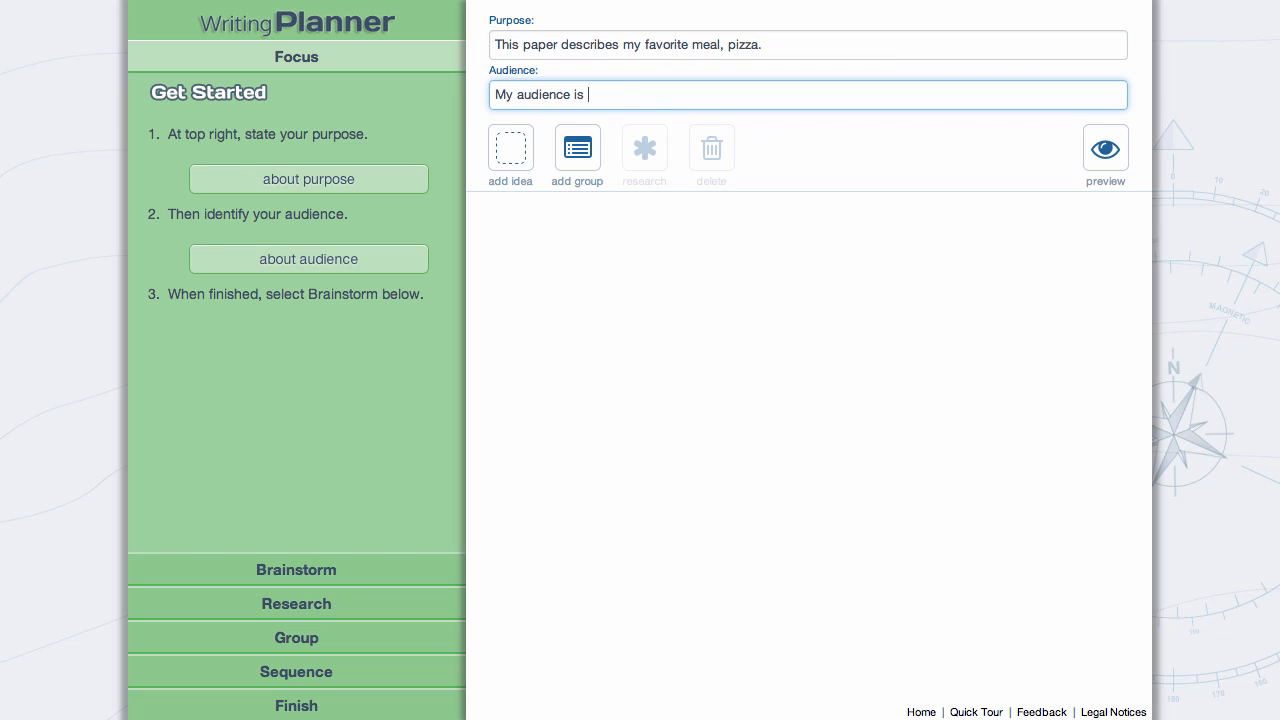
{"action": "type", "text": "my teacher."}
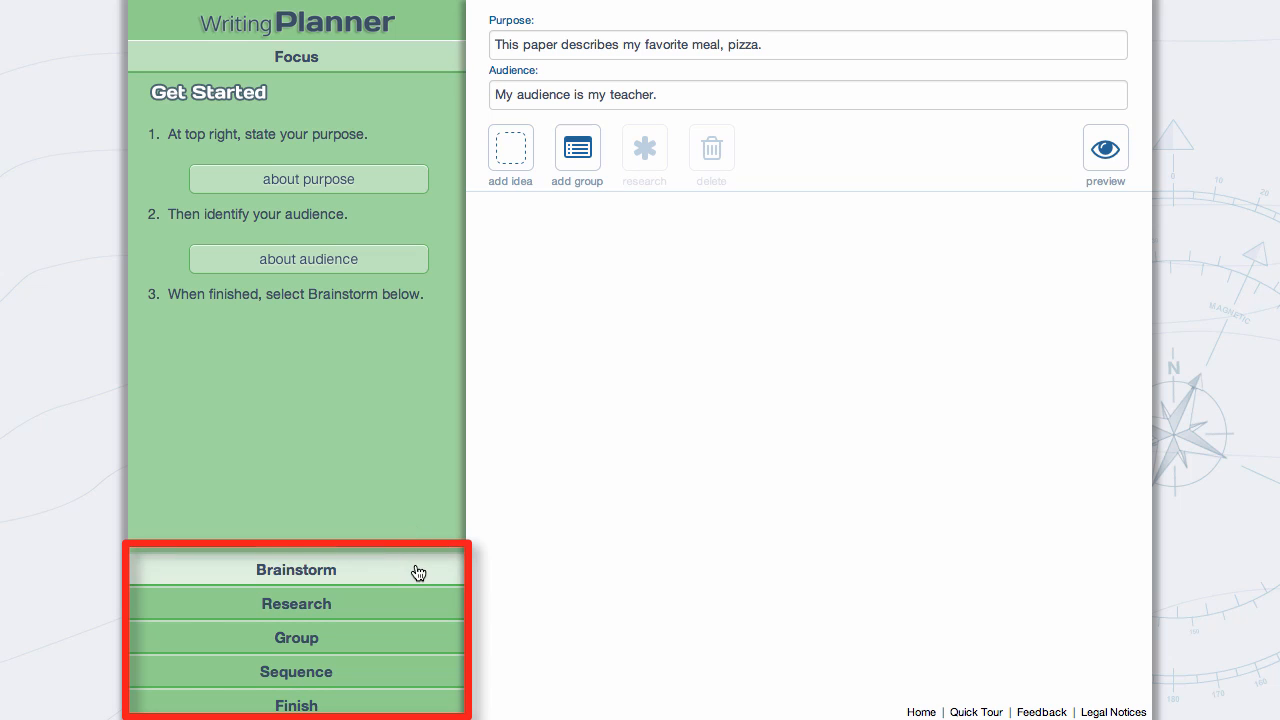
- Brainstorm four ideas: Rudy's Pizza, love pepperoni on pizza, Rudy's pizza price, includes salad and tea
{"action": "left_click", "coordinate": [296, 568]}
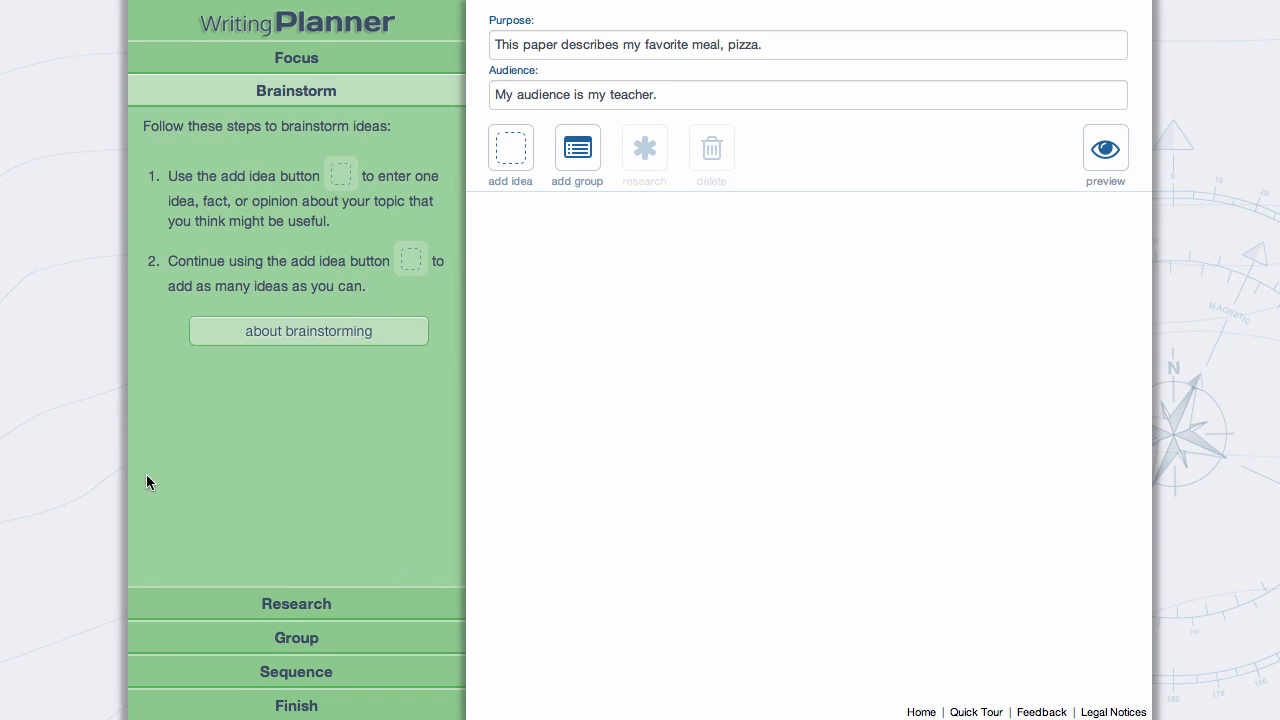
{"action": "mouse_move", "coordinate": [232, 236]}
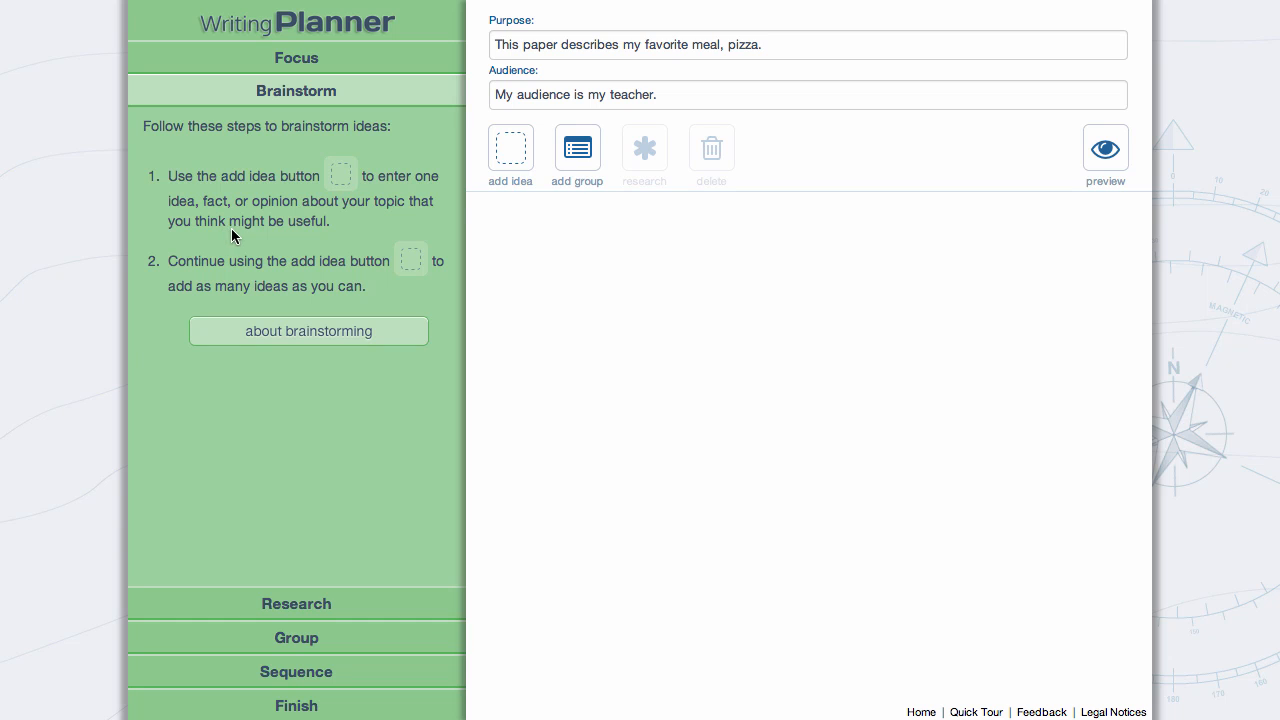
{"action": "left_click", "coordinate": [510, 146]}
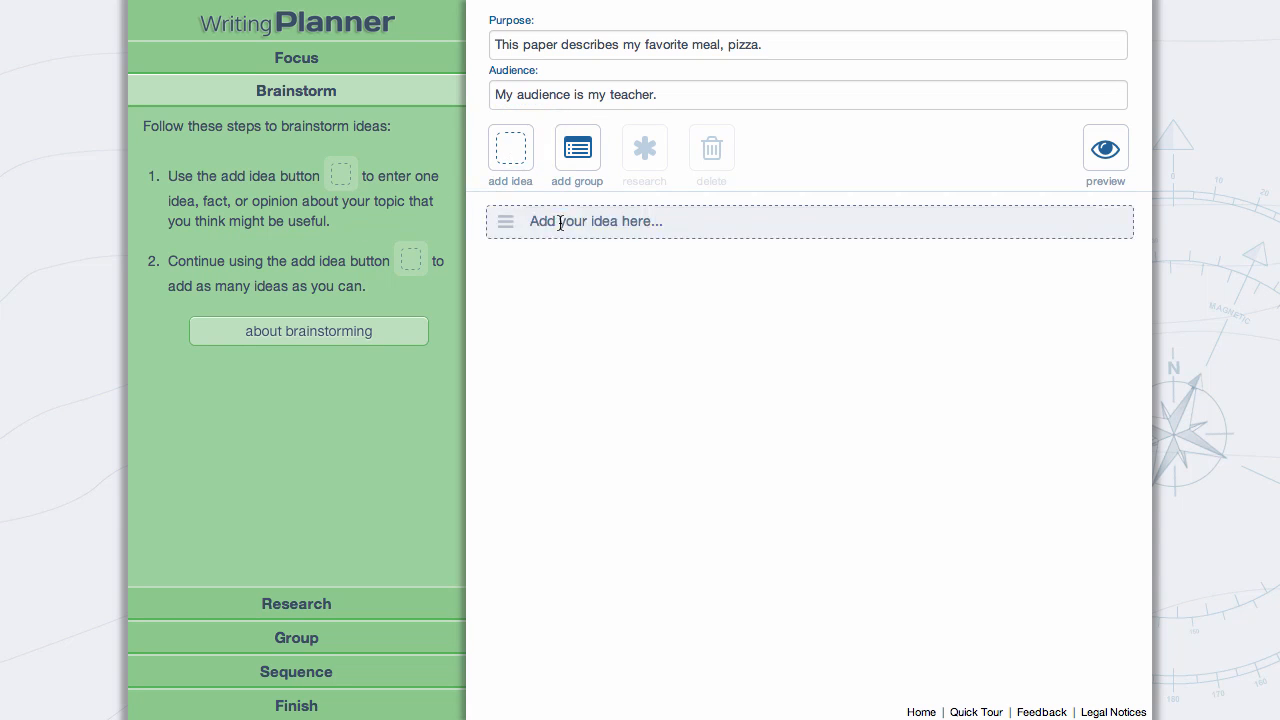
{"action": "type", "text": "Rudy's Pizza"}
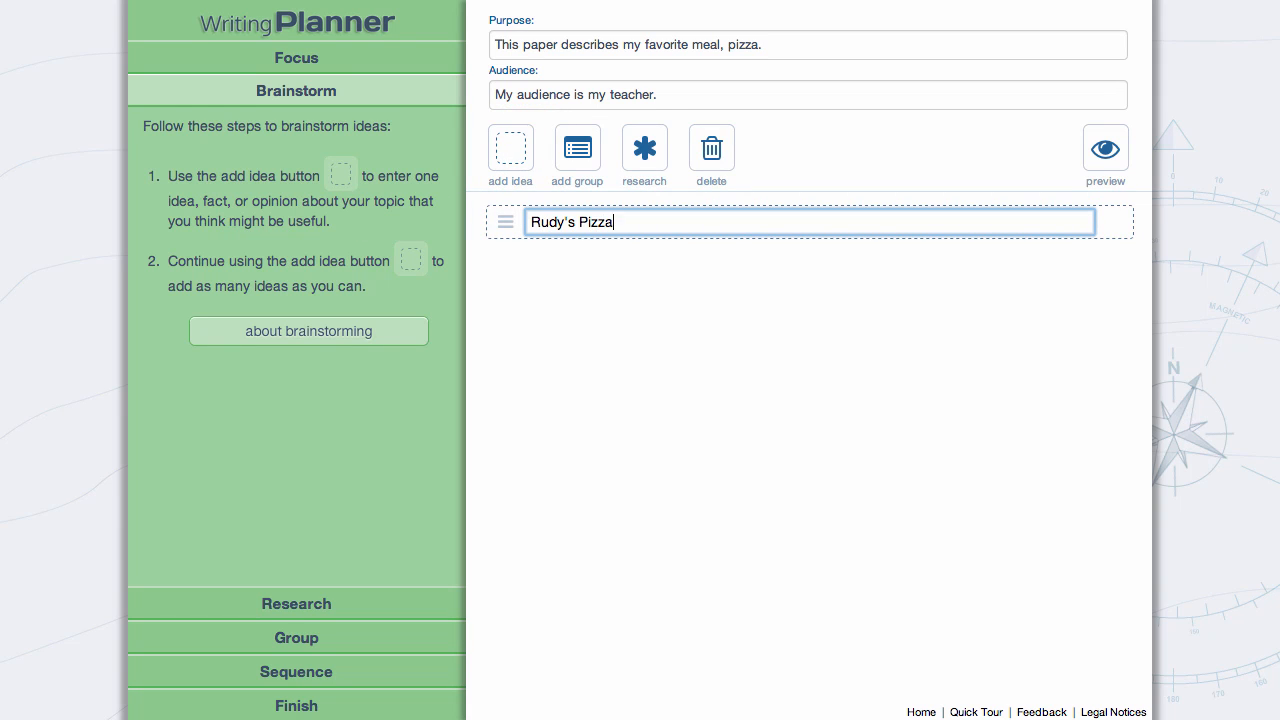
{"action": "type", "text": "love pepperoni on pizza"}
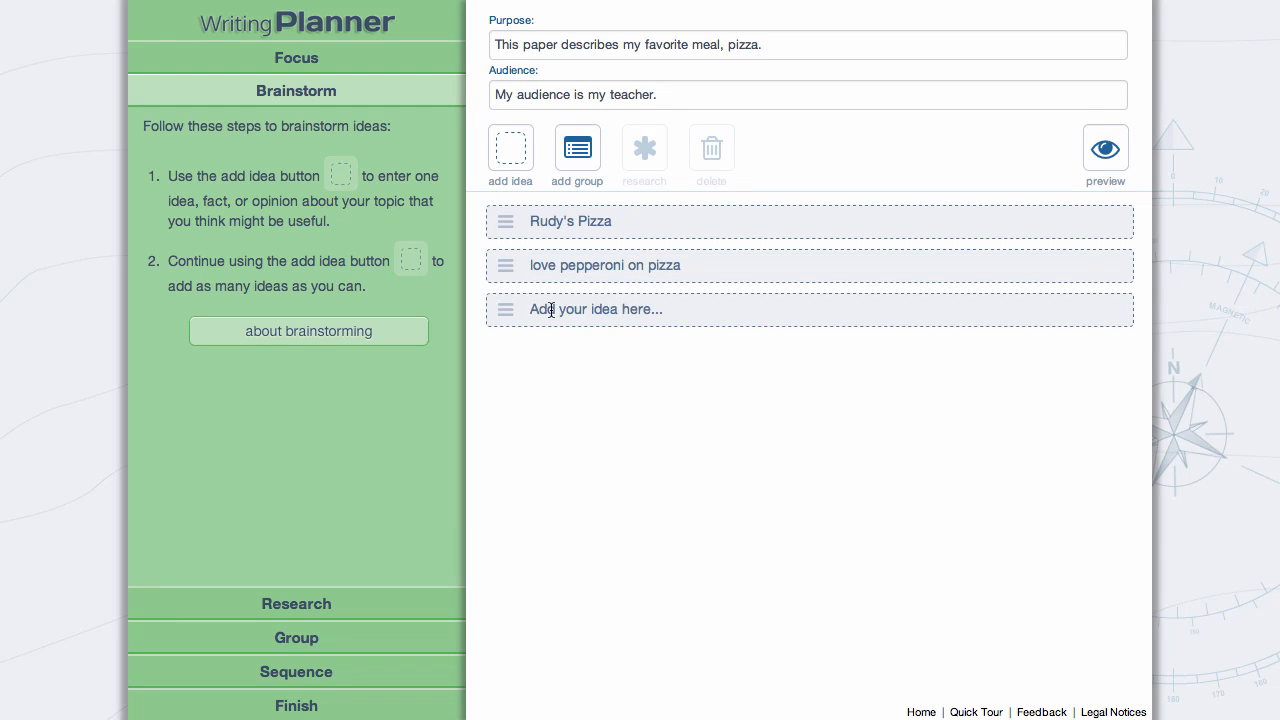
{"action": "type", "text": "Rudy's pizza about $10"}
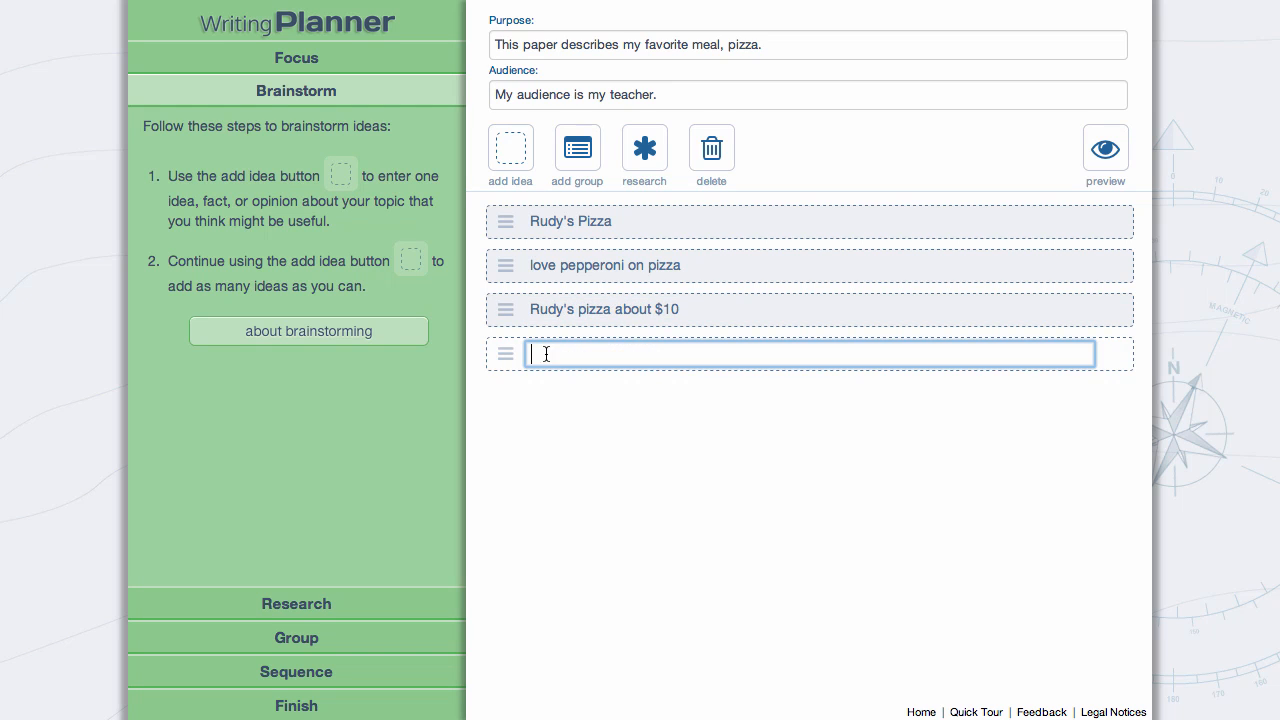
{"action": "type", "text": "includes salad and tea"}
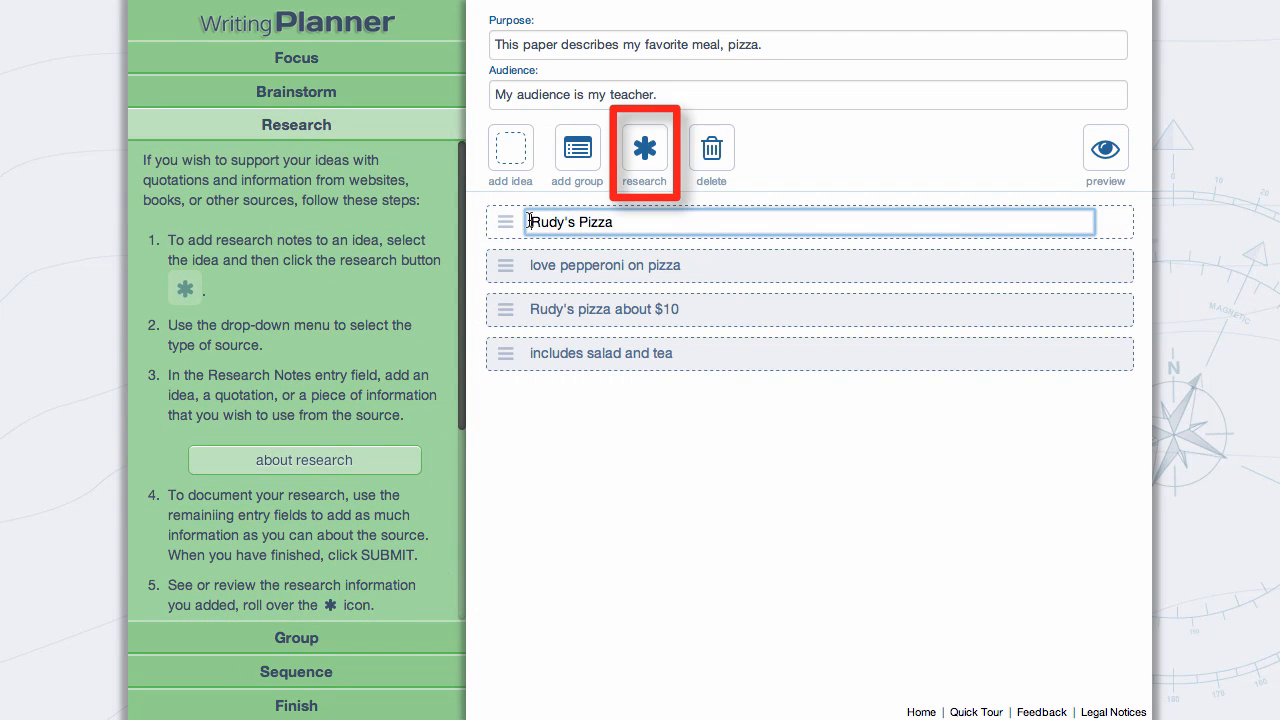
- Add a personal-interview research note 'Cannoli hits the menu.' to Rudy's Pizza
{"action": "left_click", "coordinate": [644, 148]}
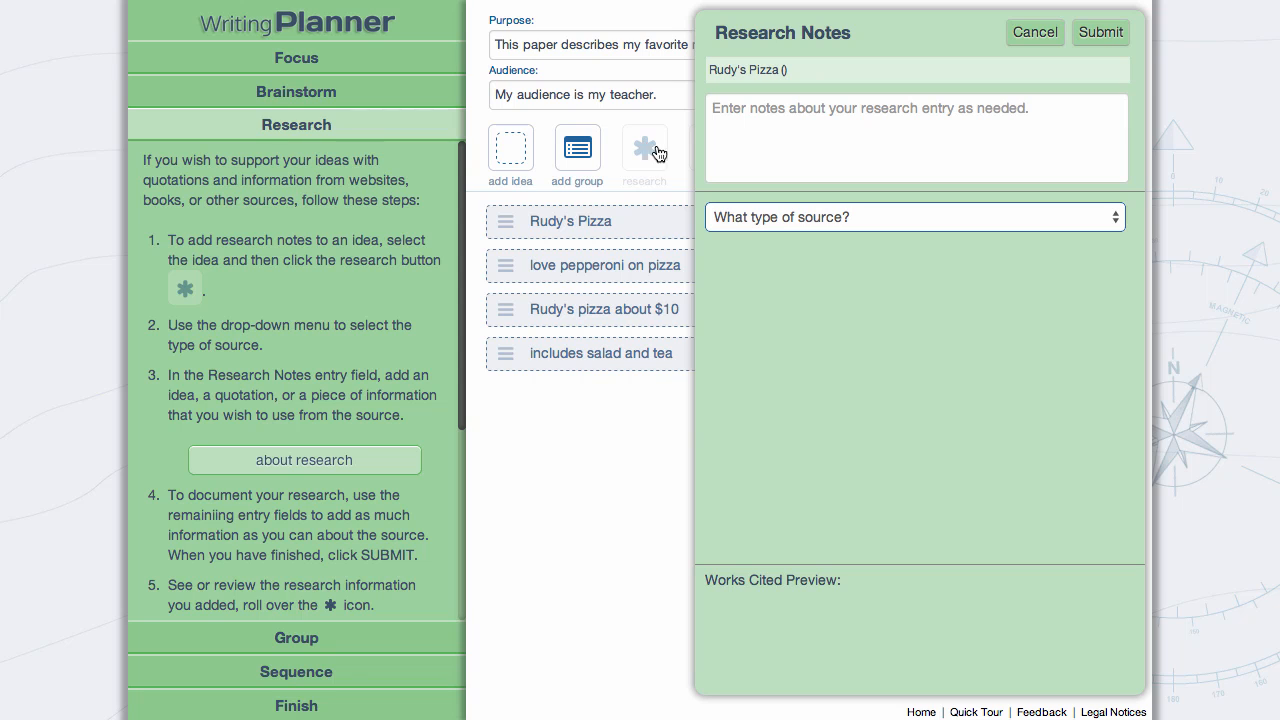
{"action": "left_click", "coordinate": [914, 216]}
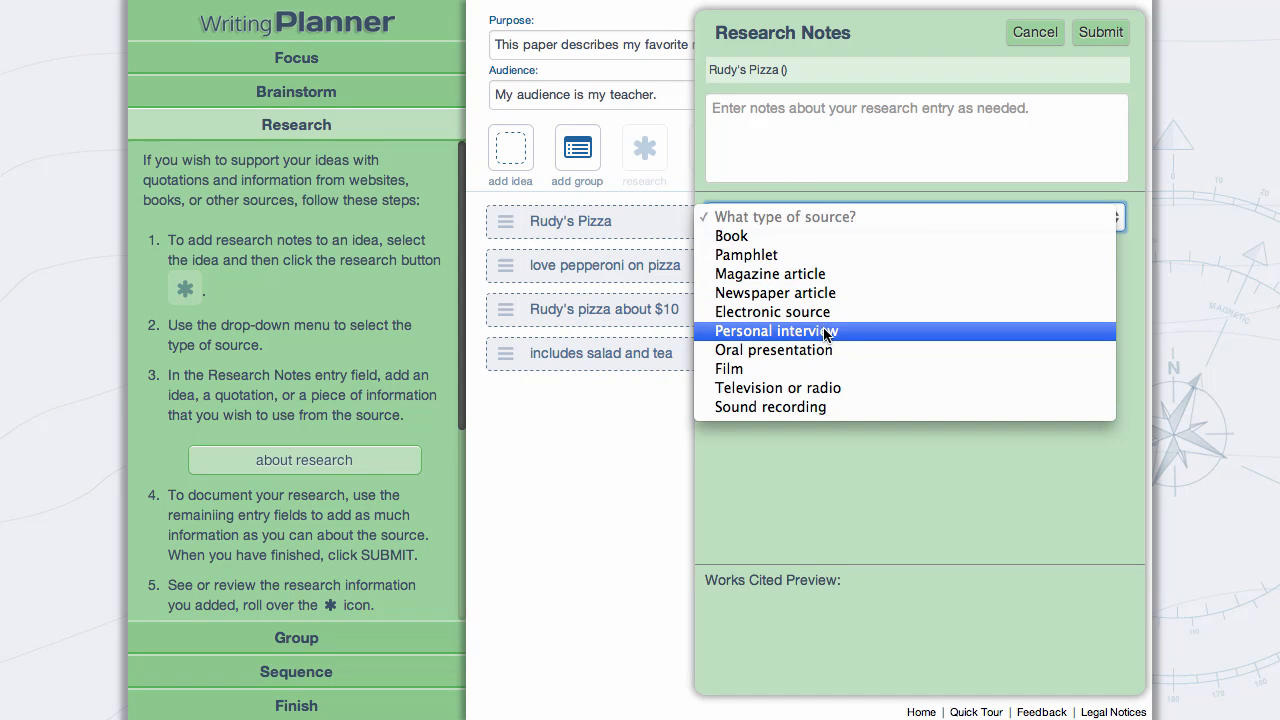
{"action": "left_click", "coordinate": [776, 330]}
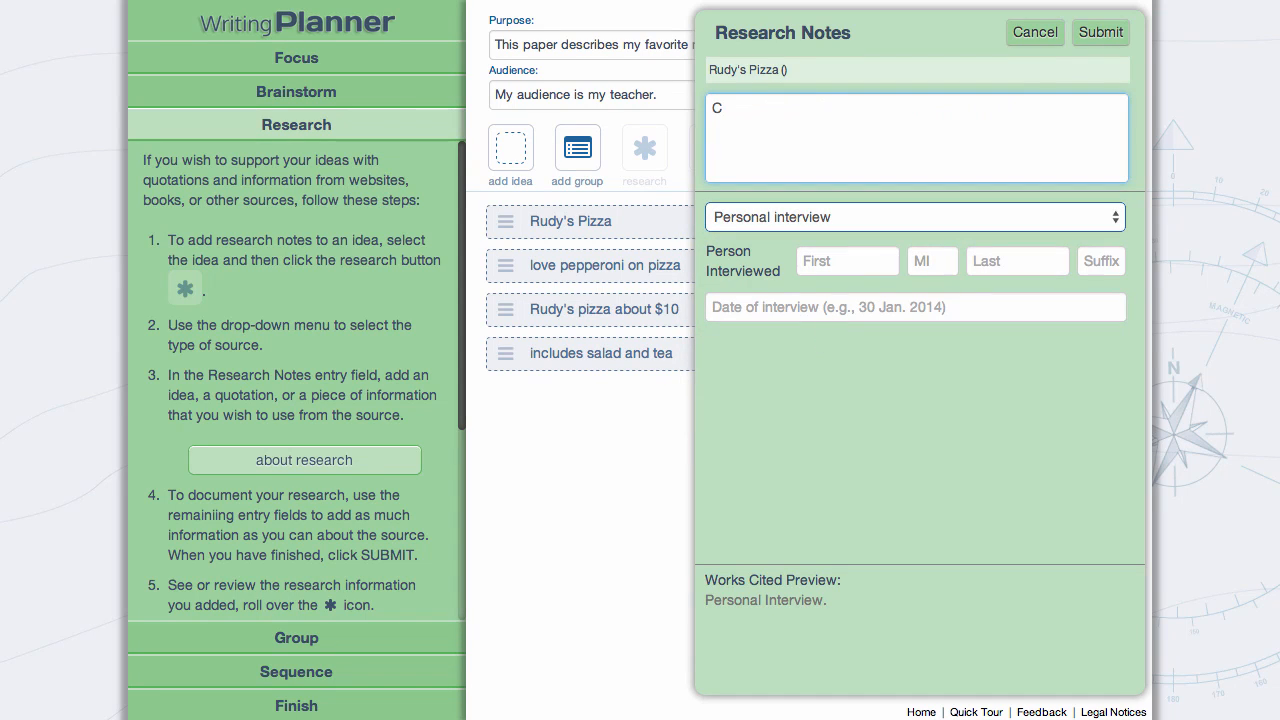
{"action": "type", "text": "annoli hits the menu."}
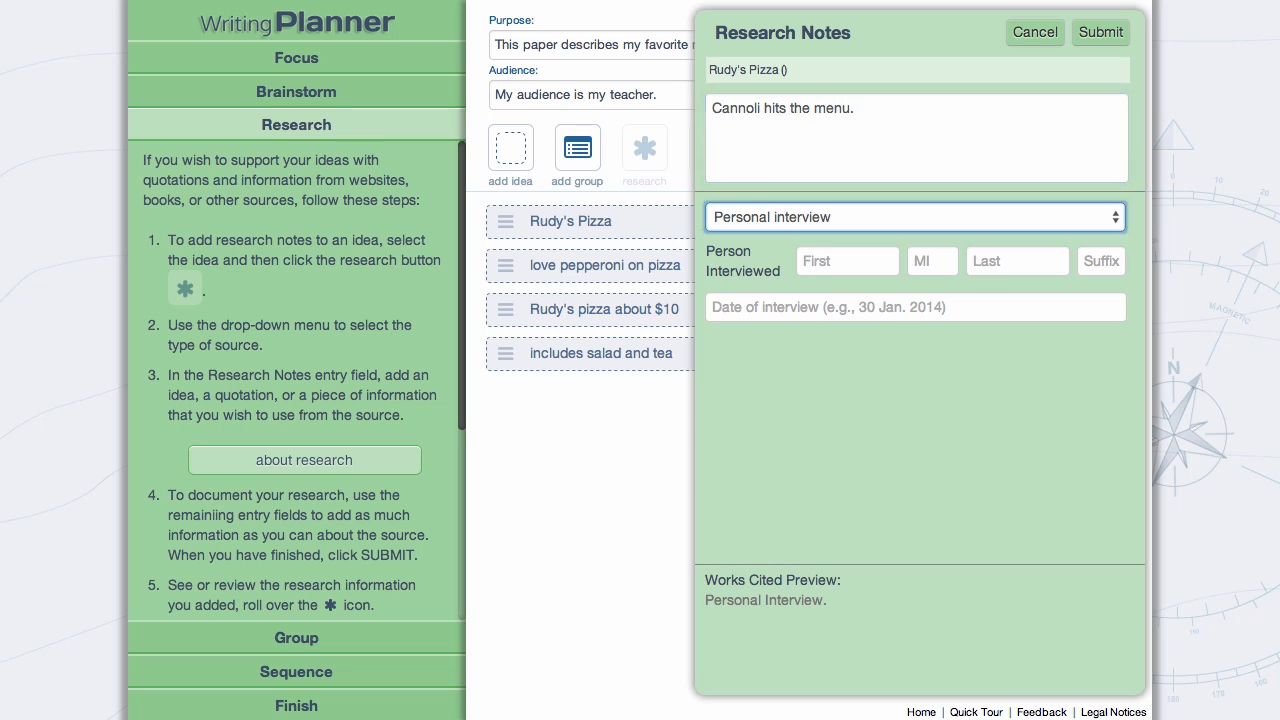
- Name the source Francesco Rossi, date it June 2013, and submit the note
{"action": "type", "text": "Francesco"}
{"action": "left_click", "coordinate": [916, 306]}
{"action": "type", "text": "26"}
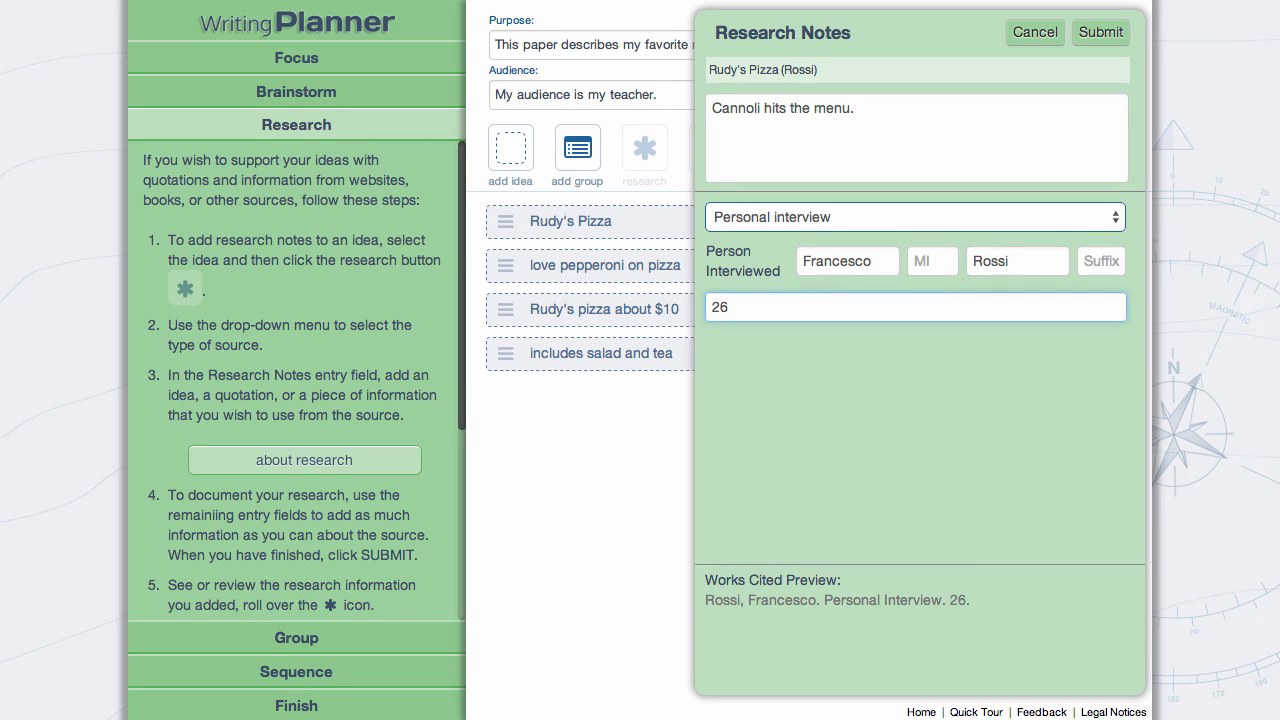
{"action": "type", "text": "June 2013"}
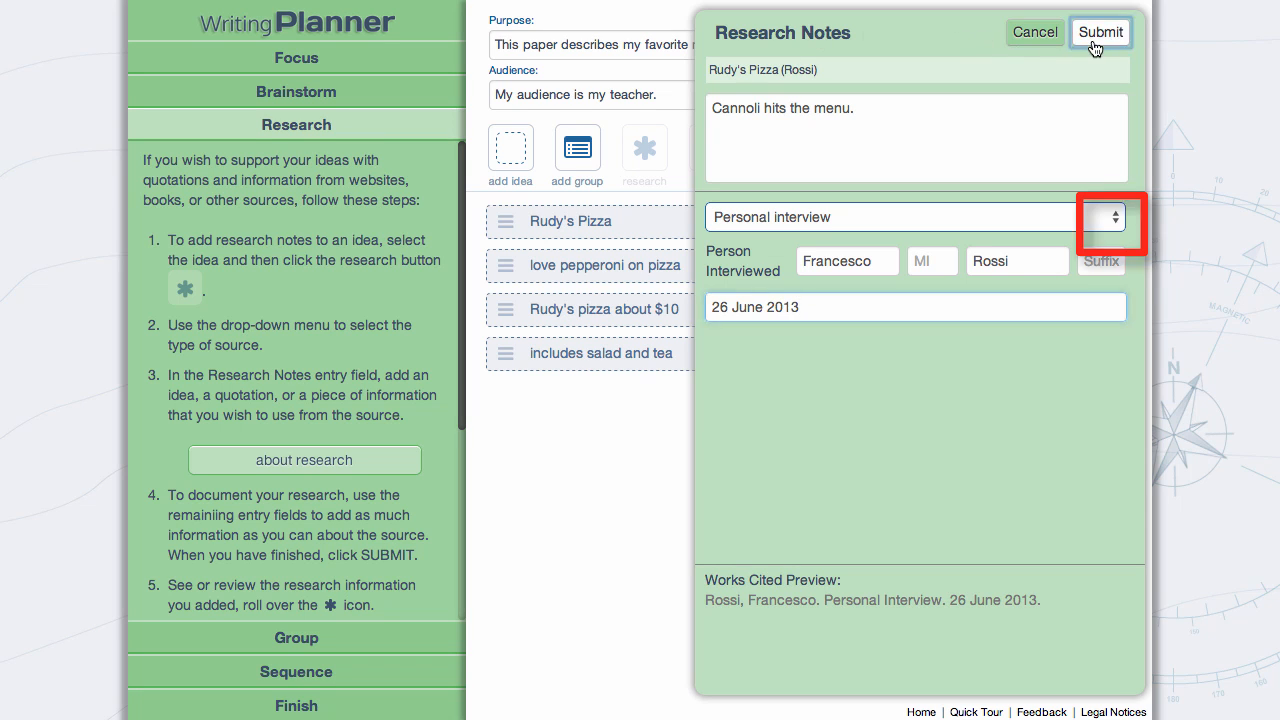
{"action": "left_click", "coordinate": [1100, 32]}
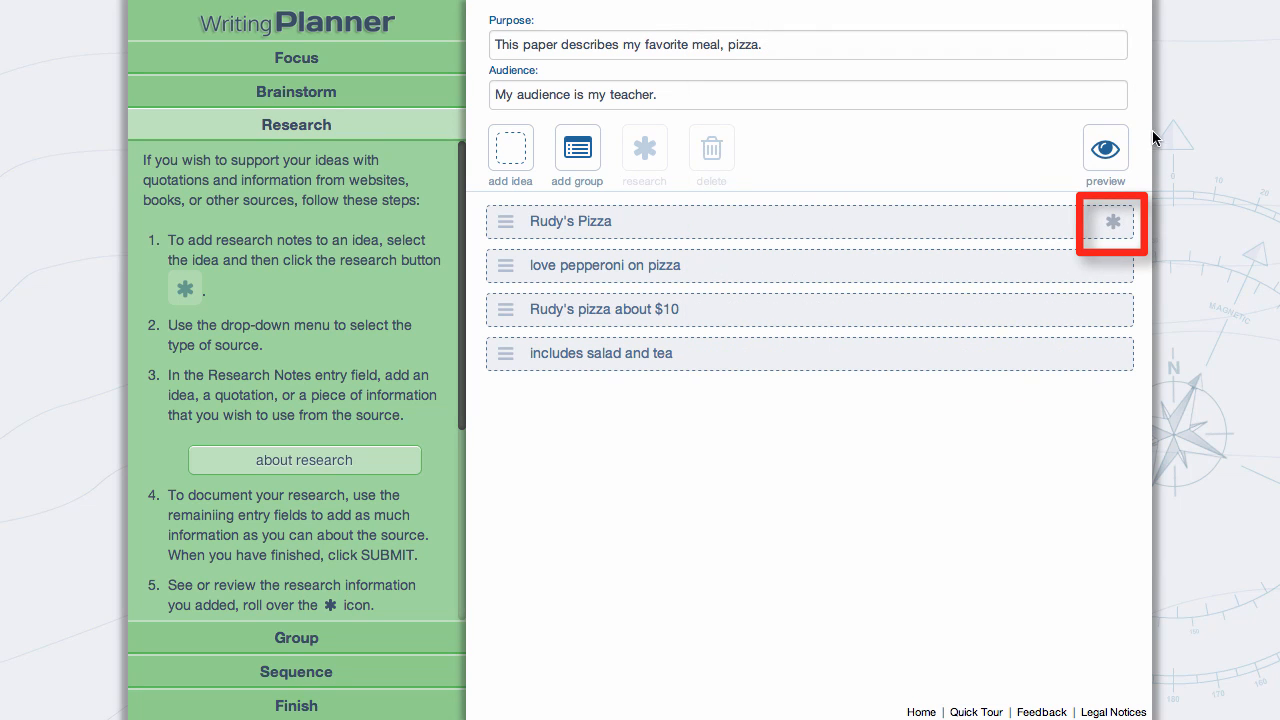
{"action": "mouse_move", "coordinate": [1110, 222]}
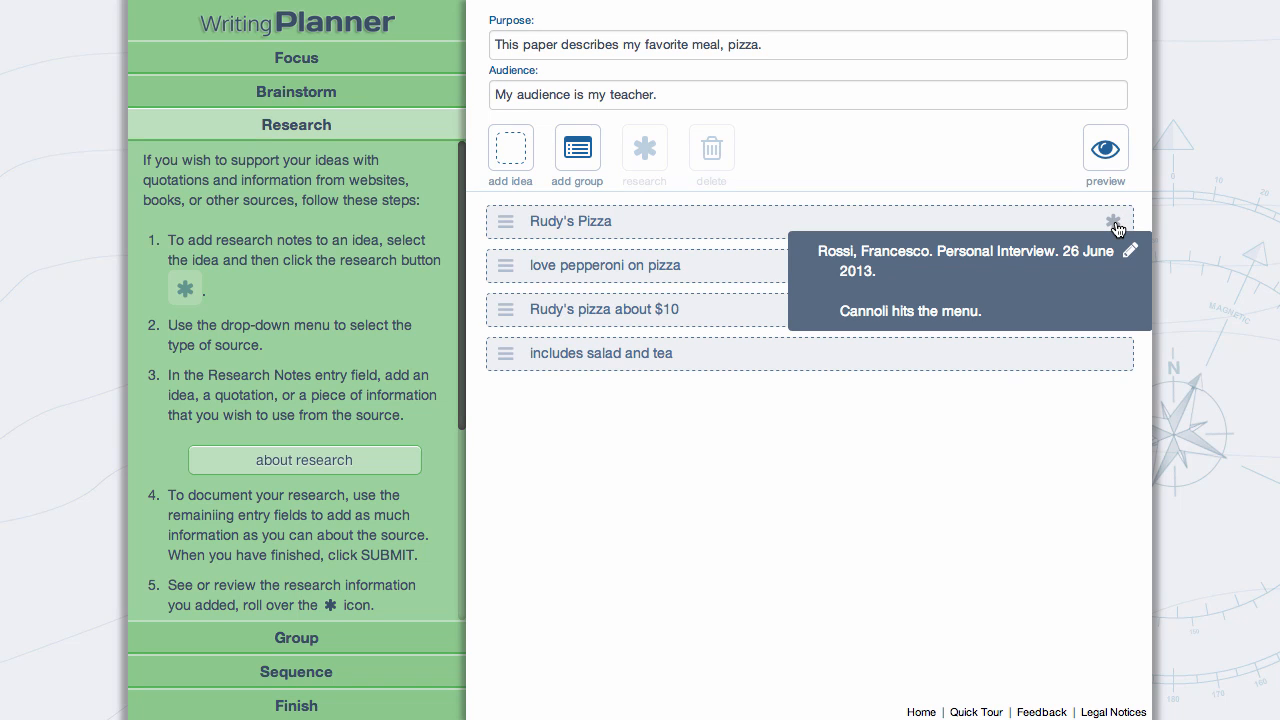
{"action": "mouse_move", "coordinate": [1132, 258]}
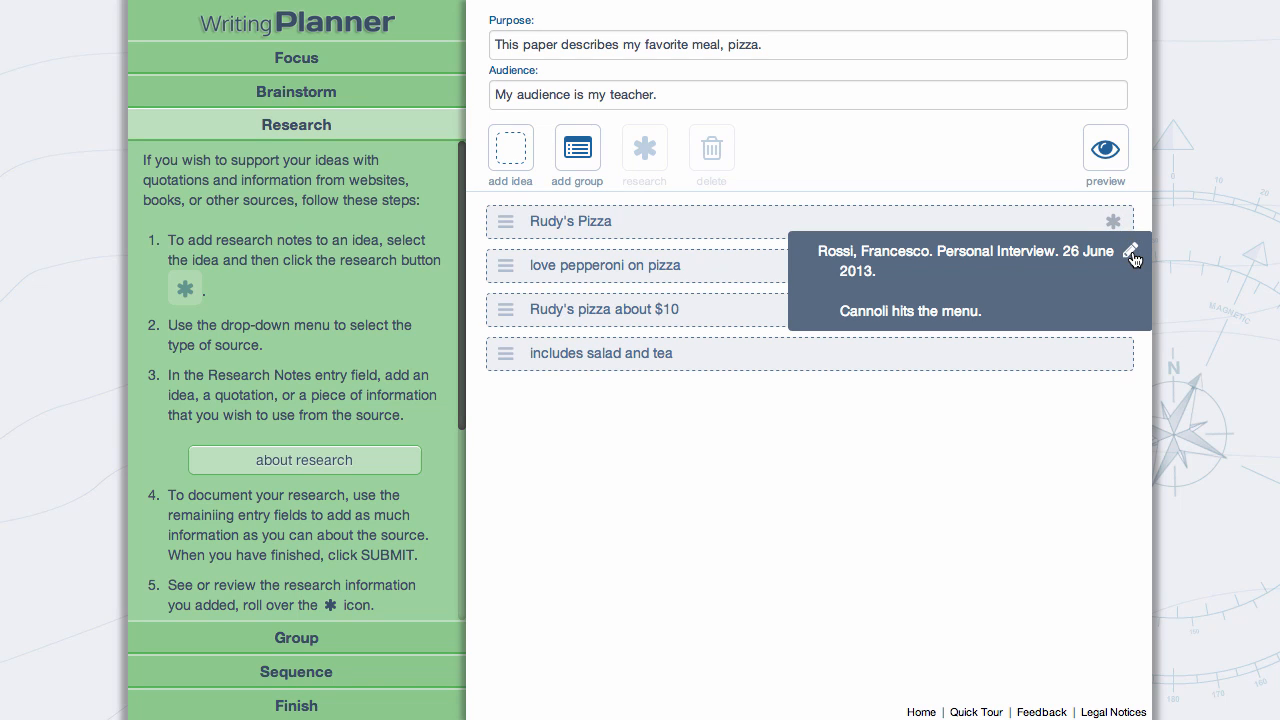
{"action": "left_click", "coordinate": [1132, 252]}
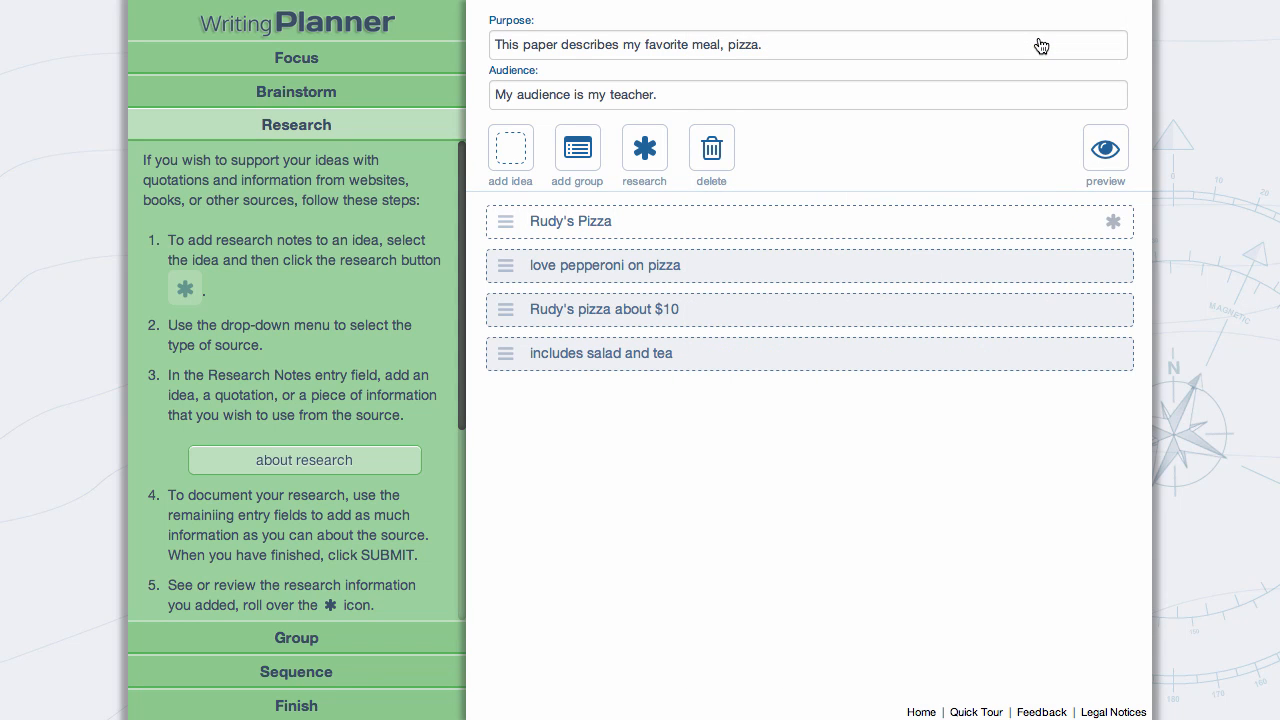
{"action": "mouse_move", "coordinate": [296, 636]}
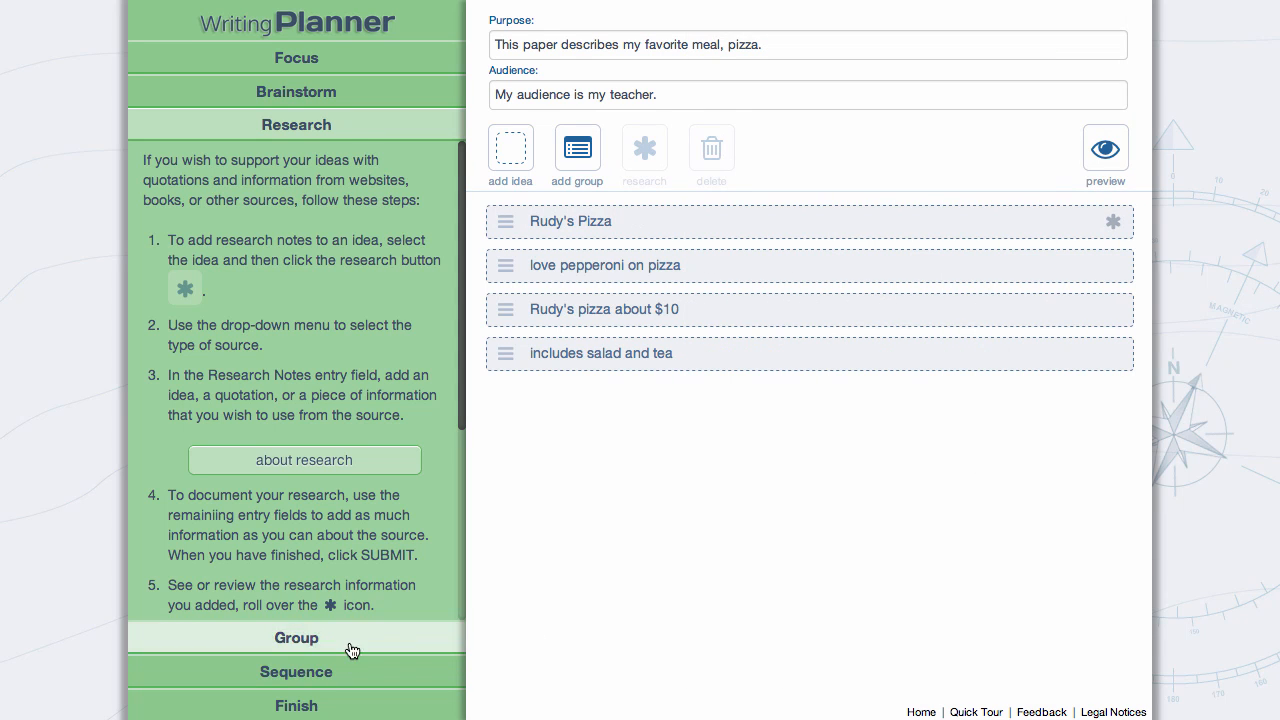
- Create two groups labelled Tastes Good and Not Expensive
{"action": "left_click", "coordinate": [296, 638]}
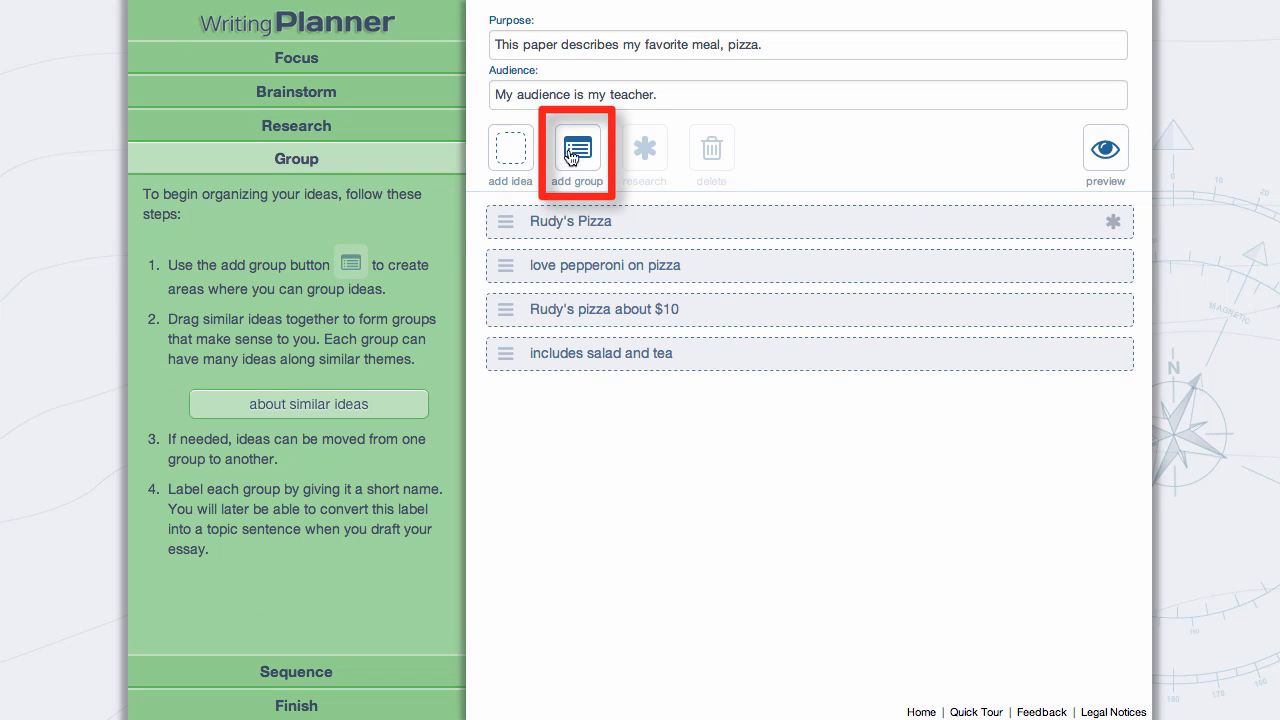
{"action": "type", "text": "Tastes Good"}
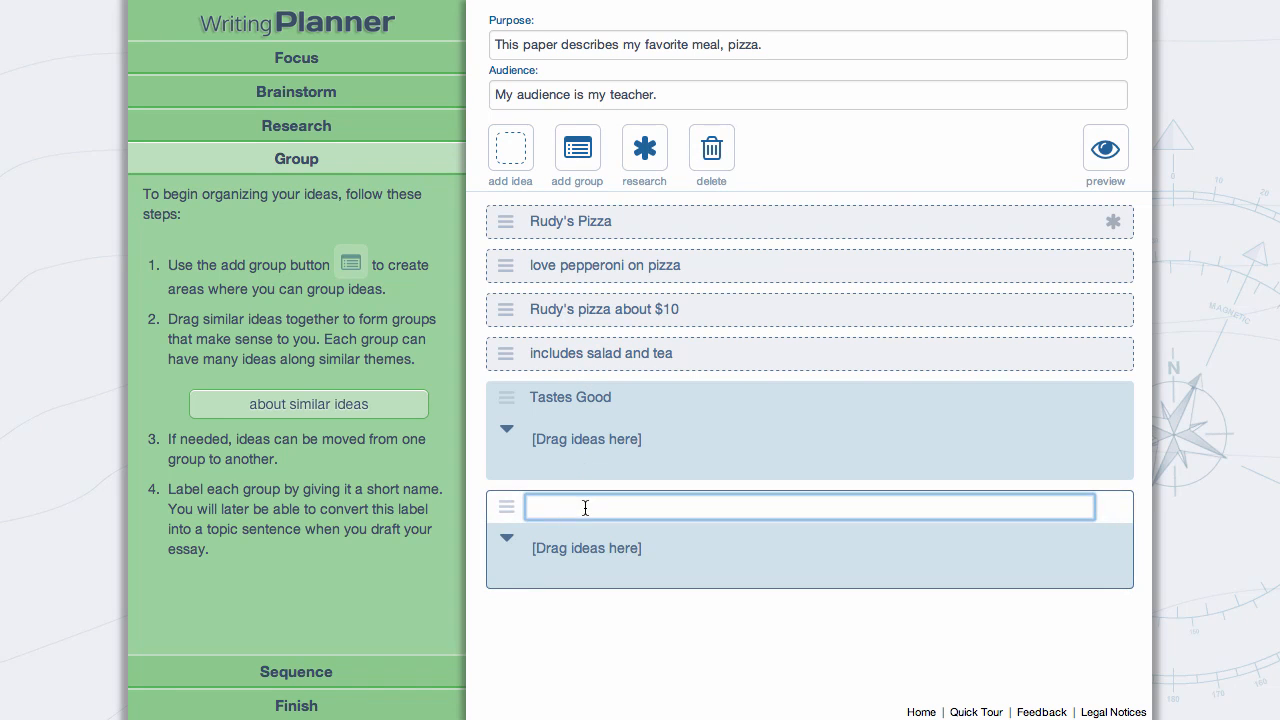
{"action": "type", "text": "Not Expensive"}
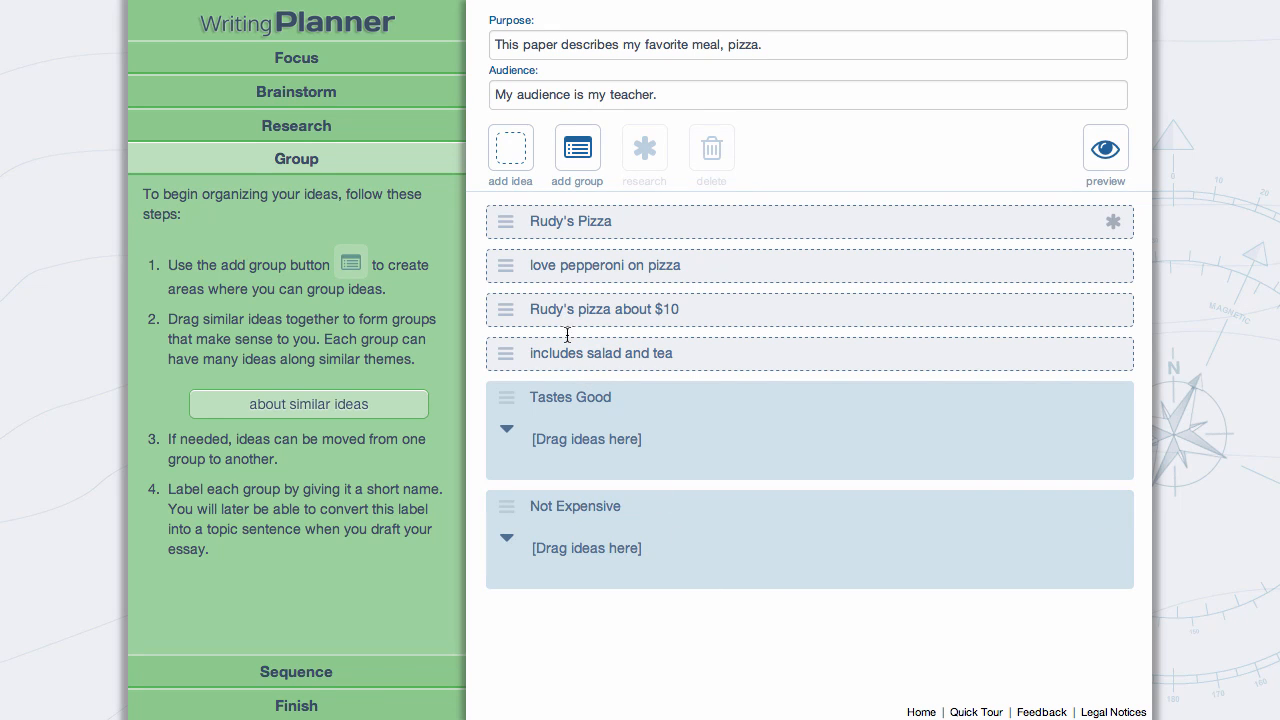
- Drag the ideas into their groups, putting includes salad and tea under Not Expensive
{"action": "left_click_drag", "start_coordinate": [570, 220], "coordinate": [612, 396]}
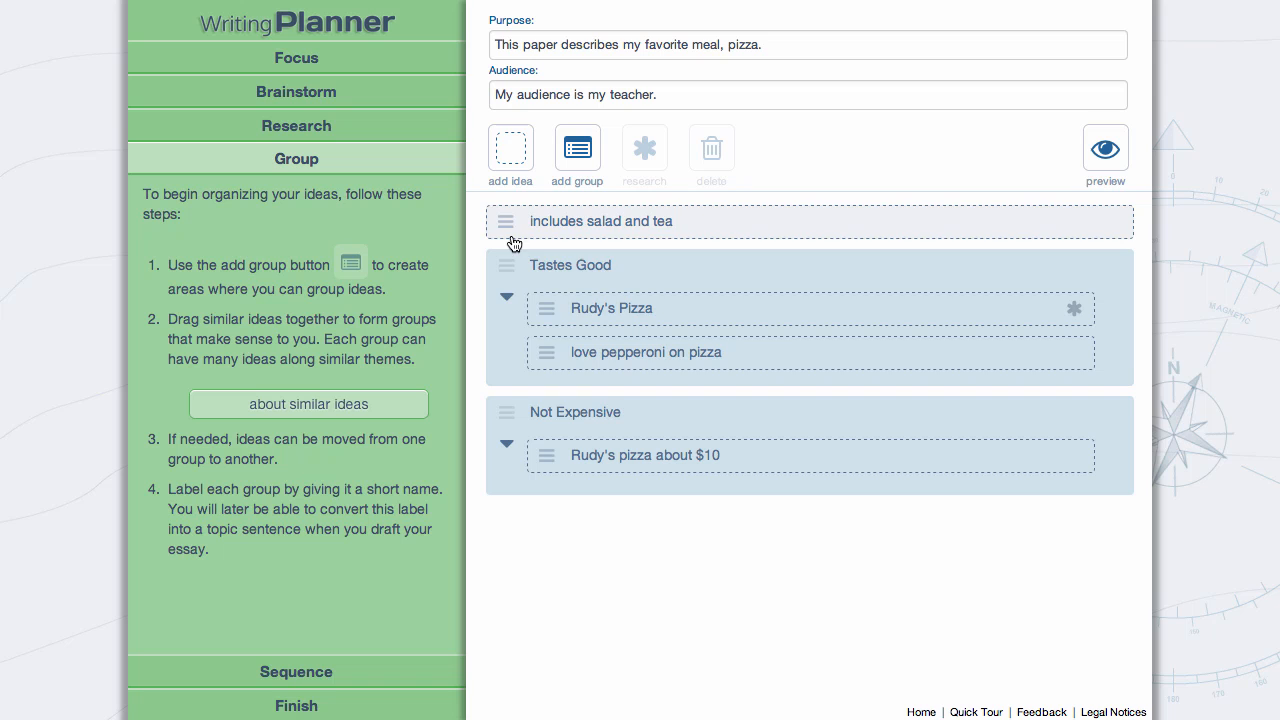
{"action": "left_click_drag", "start_coordinate": [600, 220], "coordinate": [640, 456]}
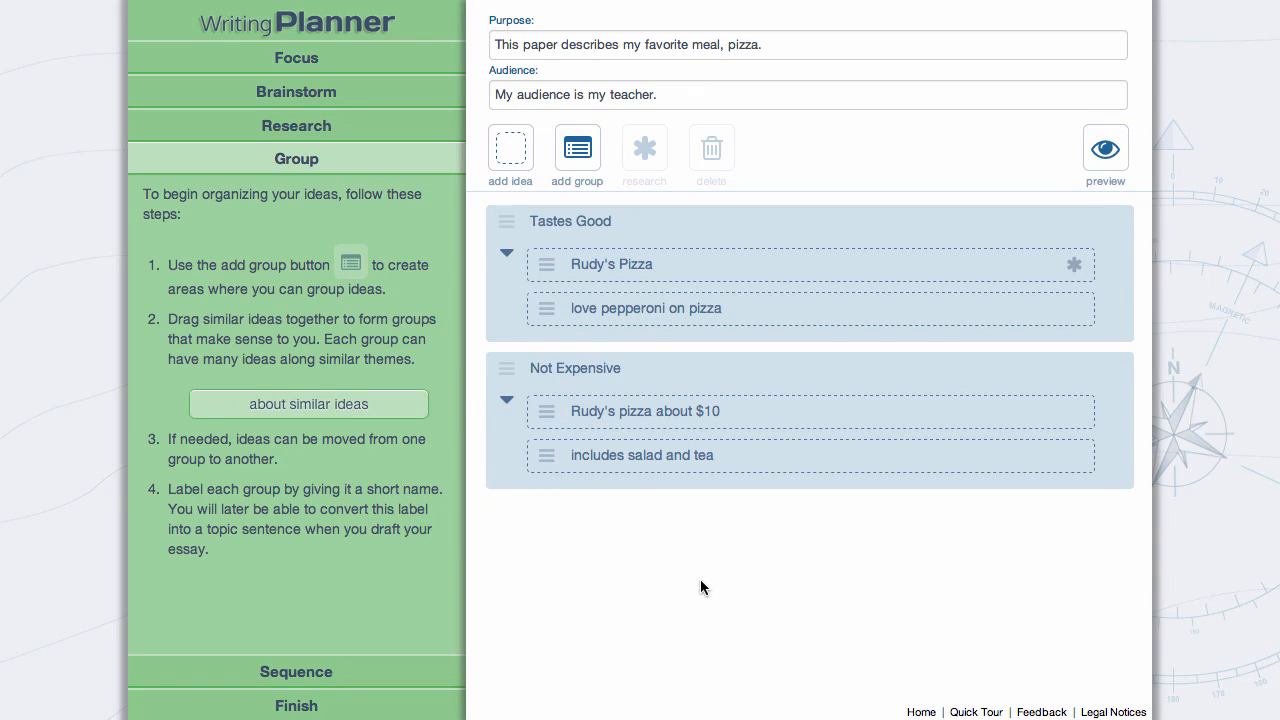
{"action": "mouse_move", "coordinate": [536, 636]}
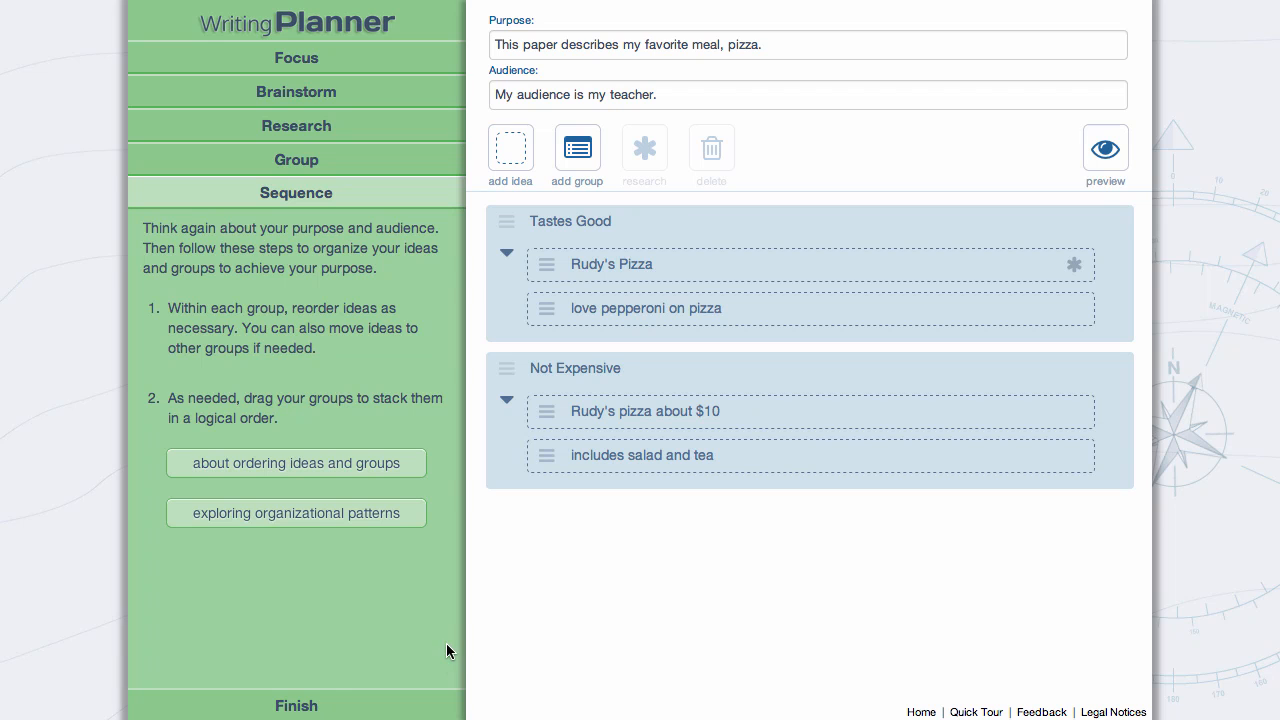
{"action": "mouse_move", "coordinate": [420, 492]}
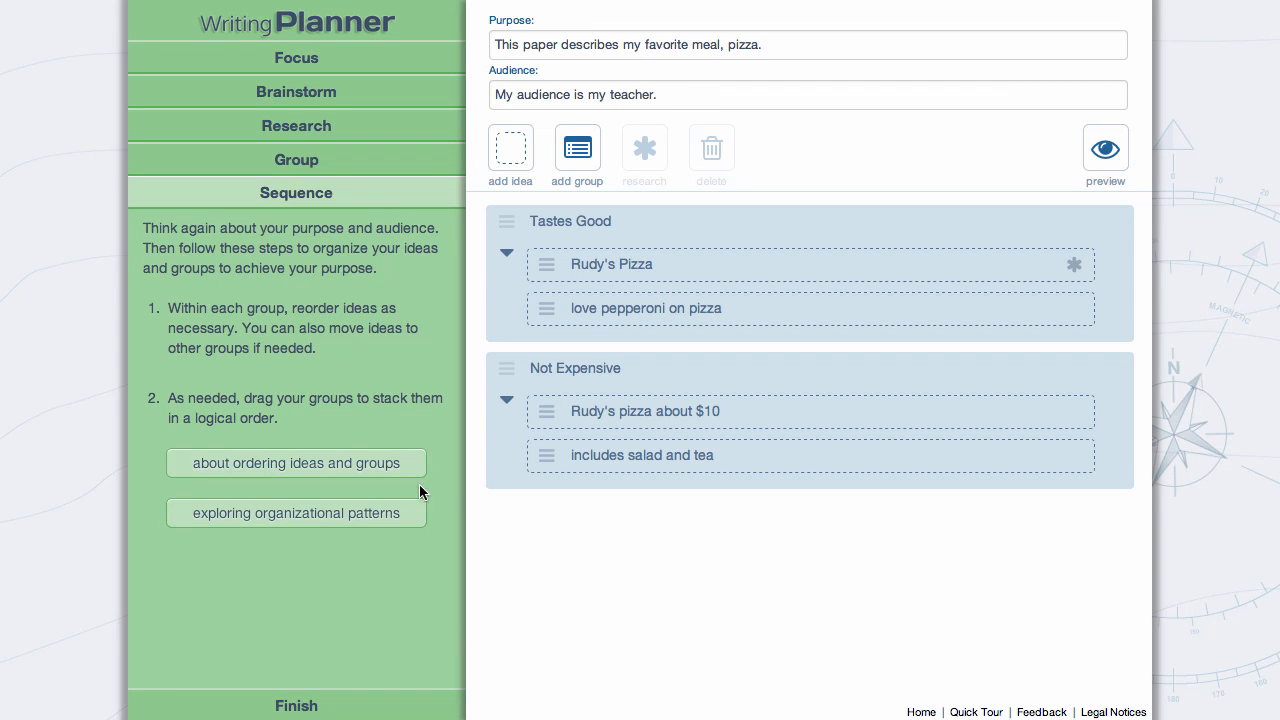
- Review the organizational patterns guide, choose the persuade pattern, and close the guide
{"action": "left_click", "coordinate": [296, 512]}
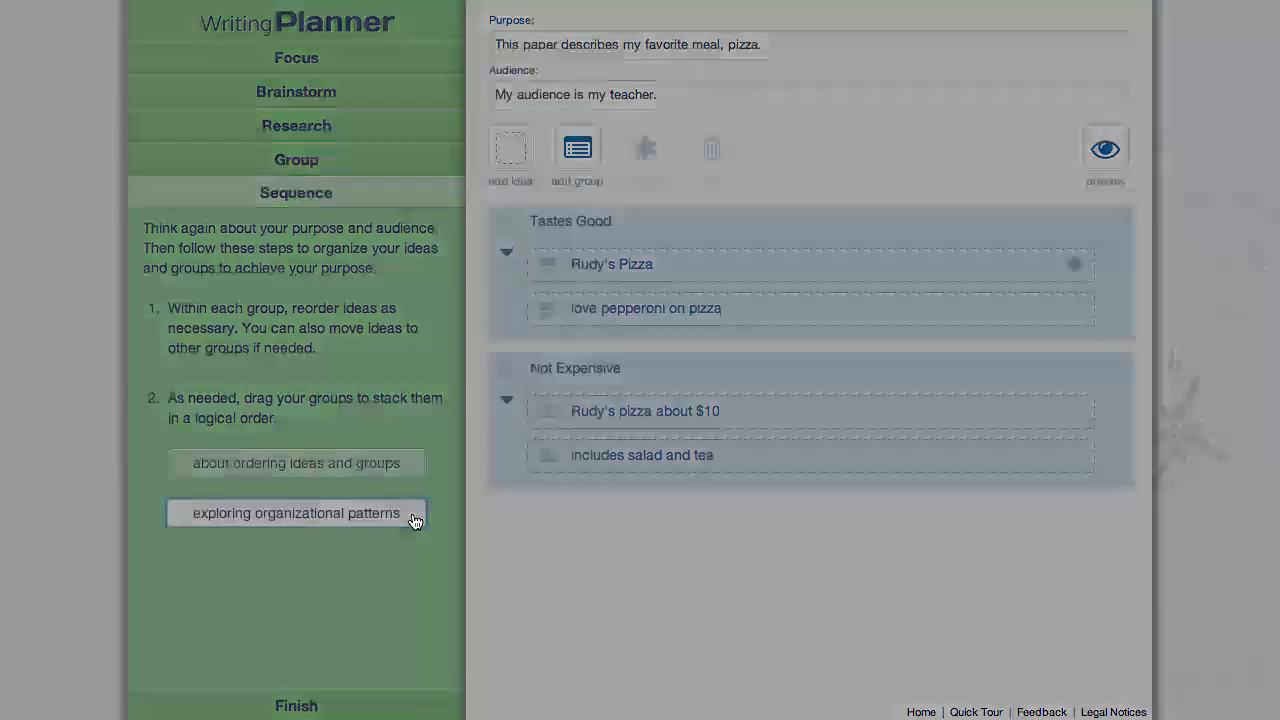
{"action": "left_click", "coordinate": [296, 512]}
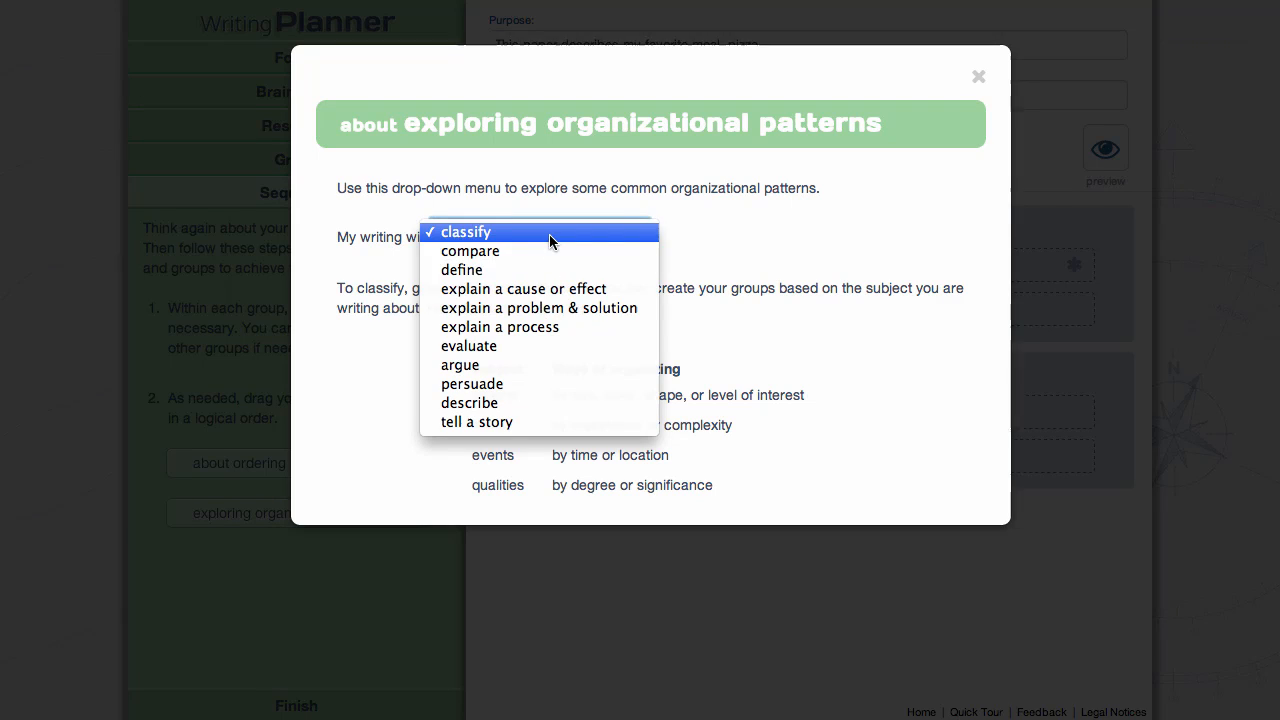
{"action": "left_click", "coordinate": [472, 384]}
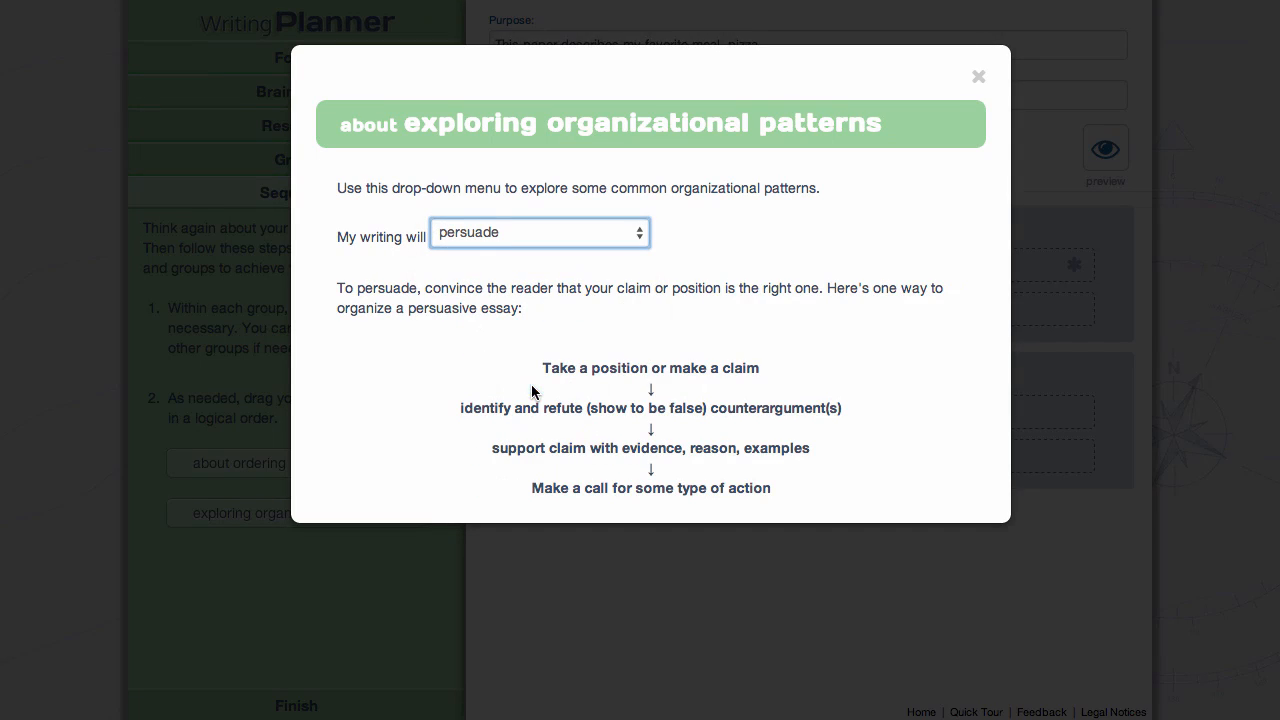
{"action": "mouse_move", "coordinate": [910, 276]}
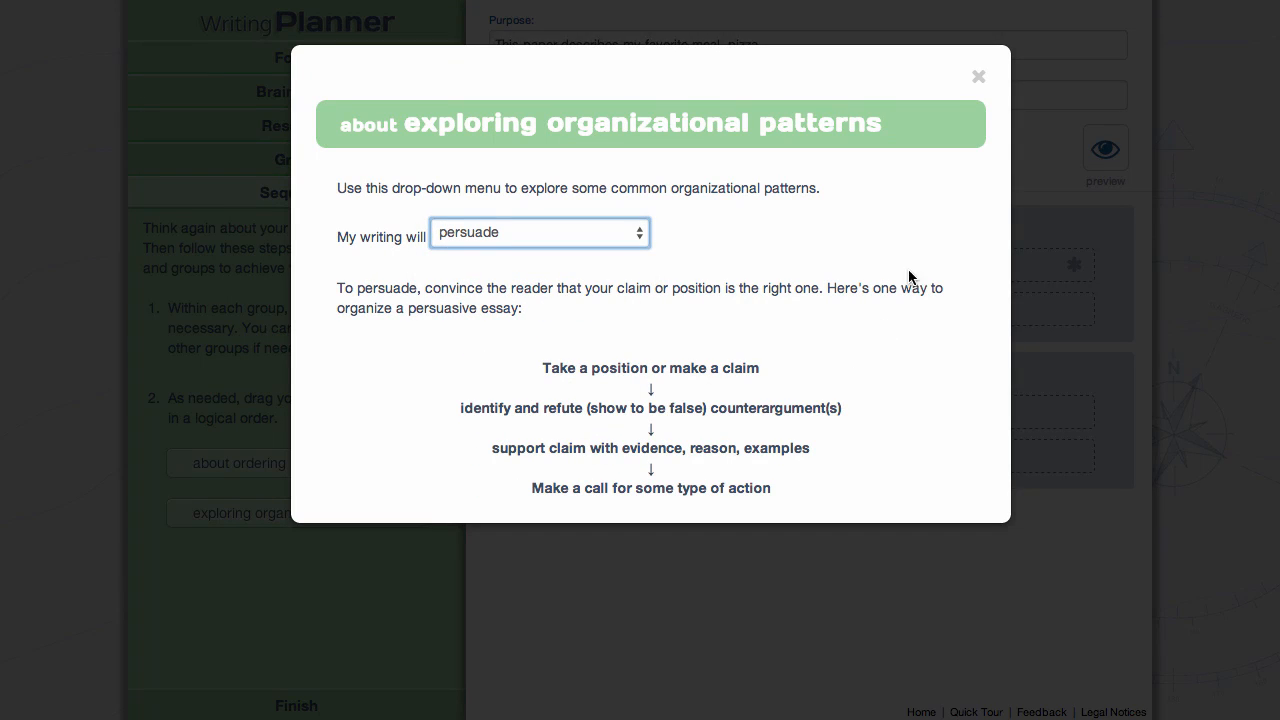
{"action": "left_click", "coordinate": [978, 76]}
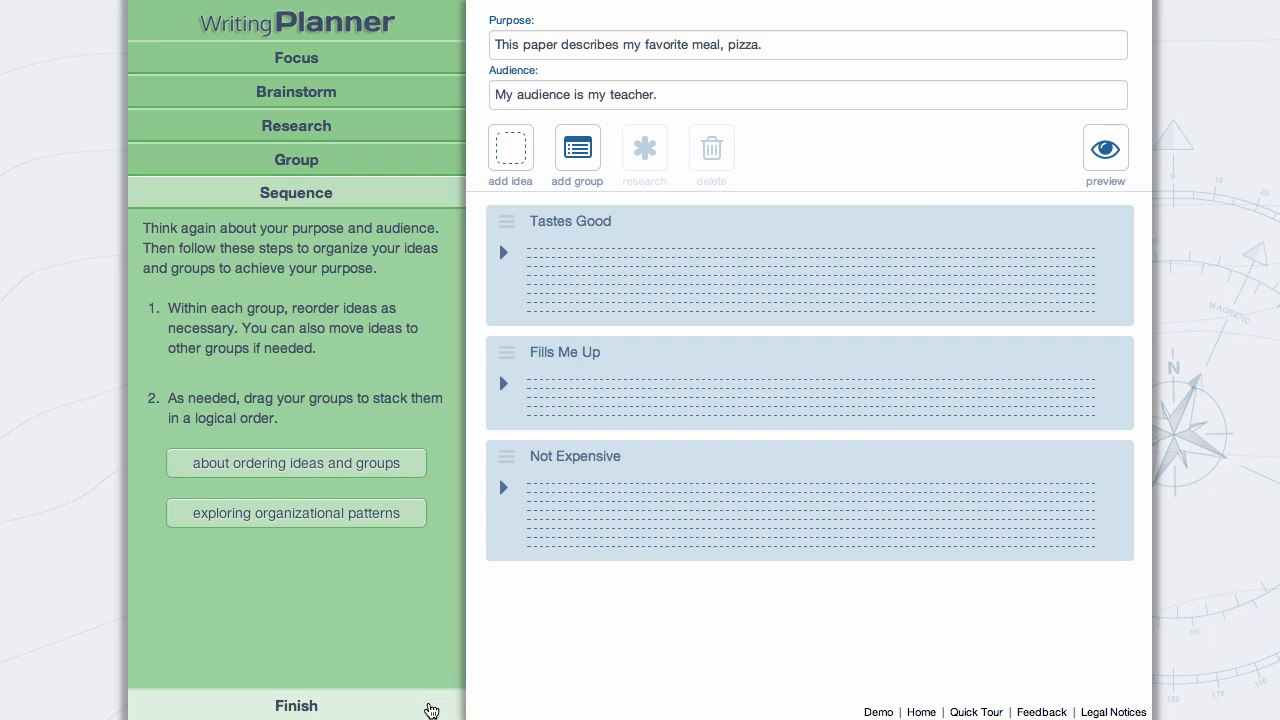
- Move to the Finish stage showing Save, Print, Send and Open in Writing Drafter
{"action": "left_click", "coordinate": [296, 704]}
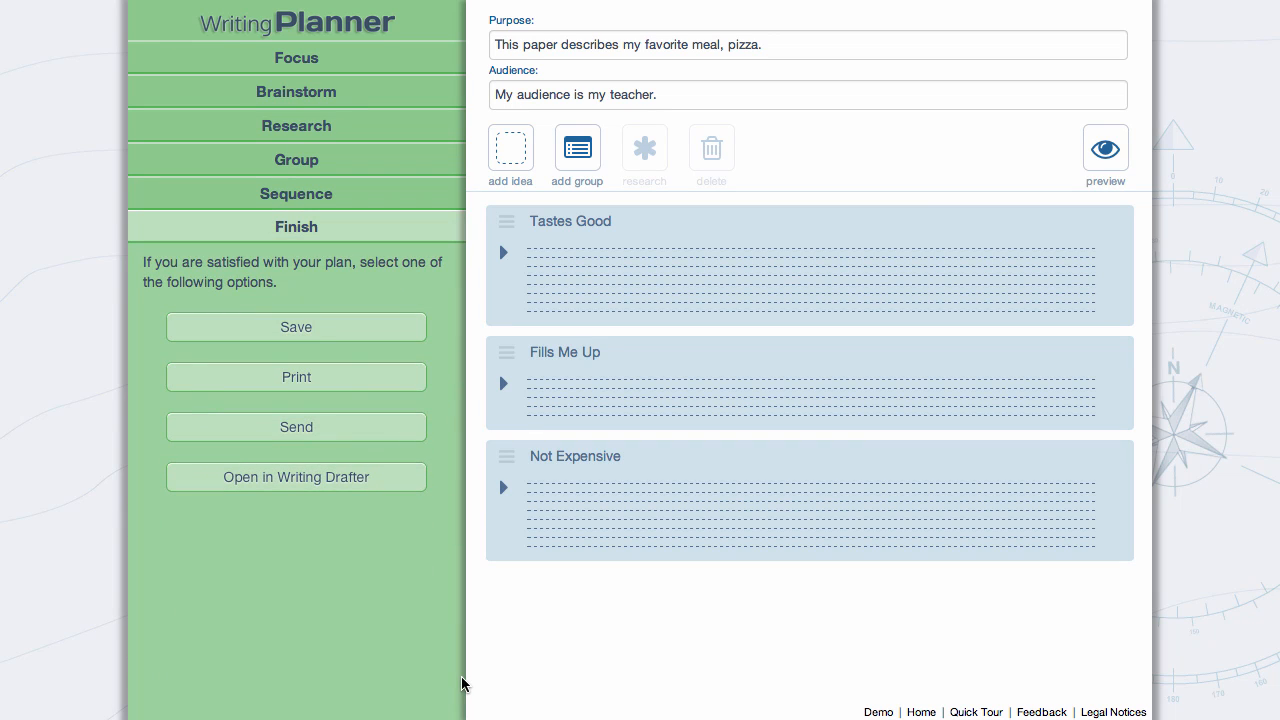
{"action": "mouse_move", "coordinate": [296, 376]}
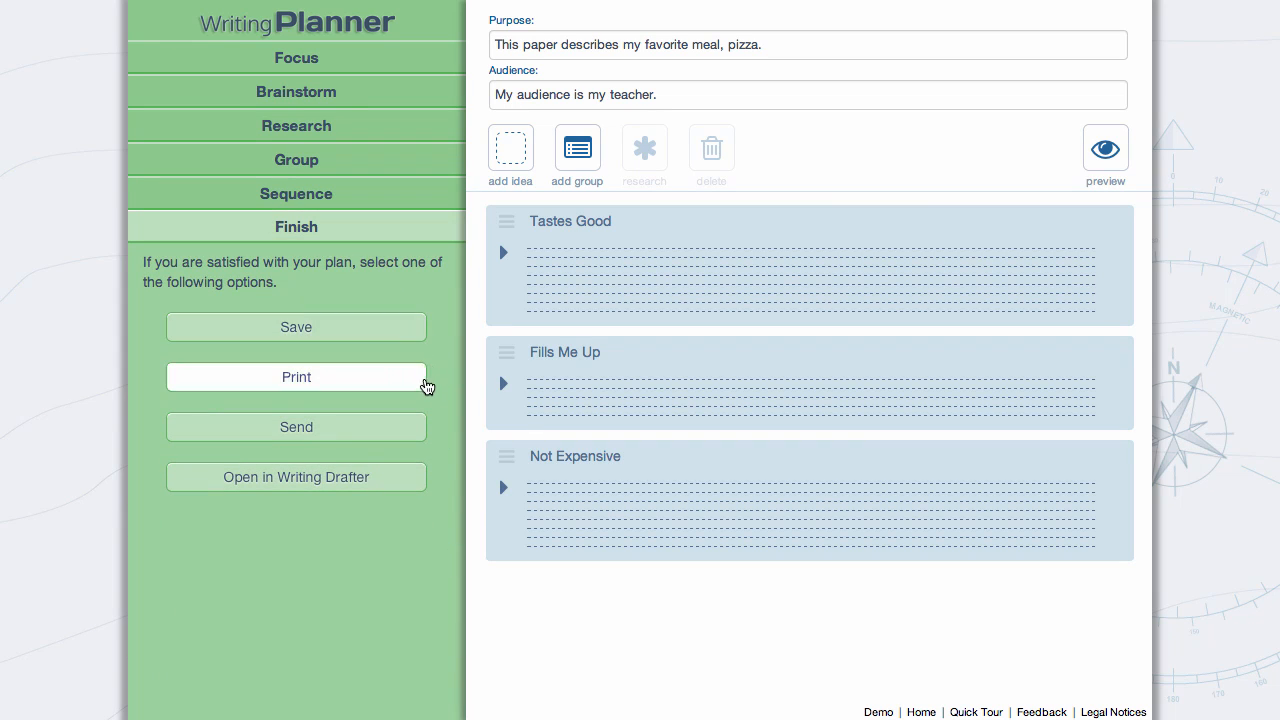
{"action": "mouse_move", "coordinate": [296, 428]}
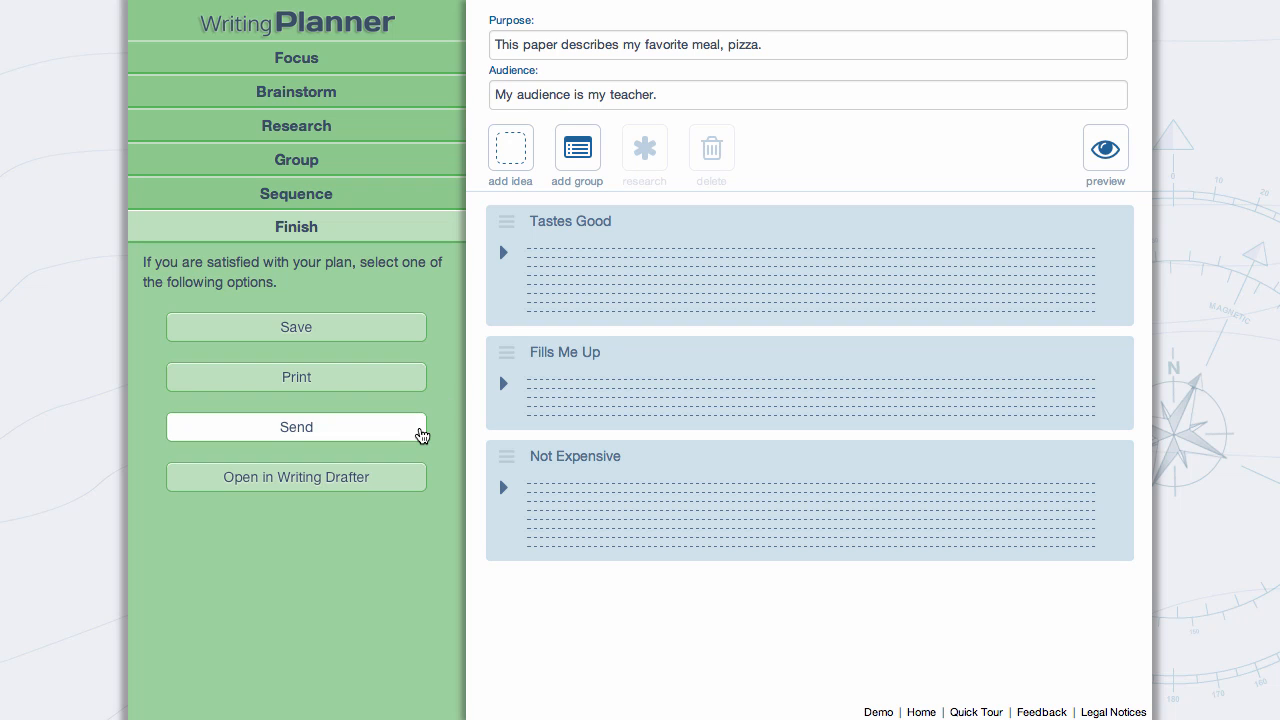
{"action": "mouse_move", "coordinate": [296, 476]}
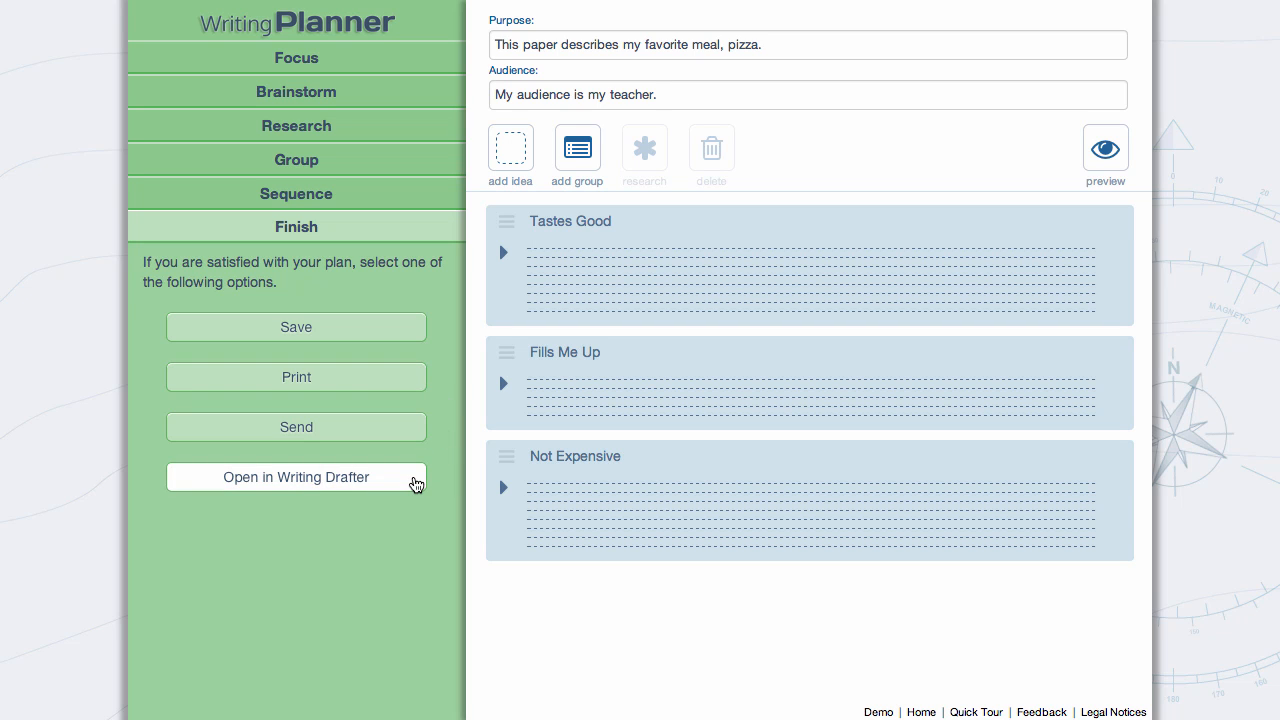
{"action": "mouse_move", "coordinate": [444, 528]}
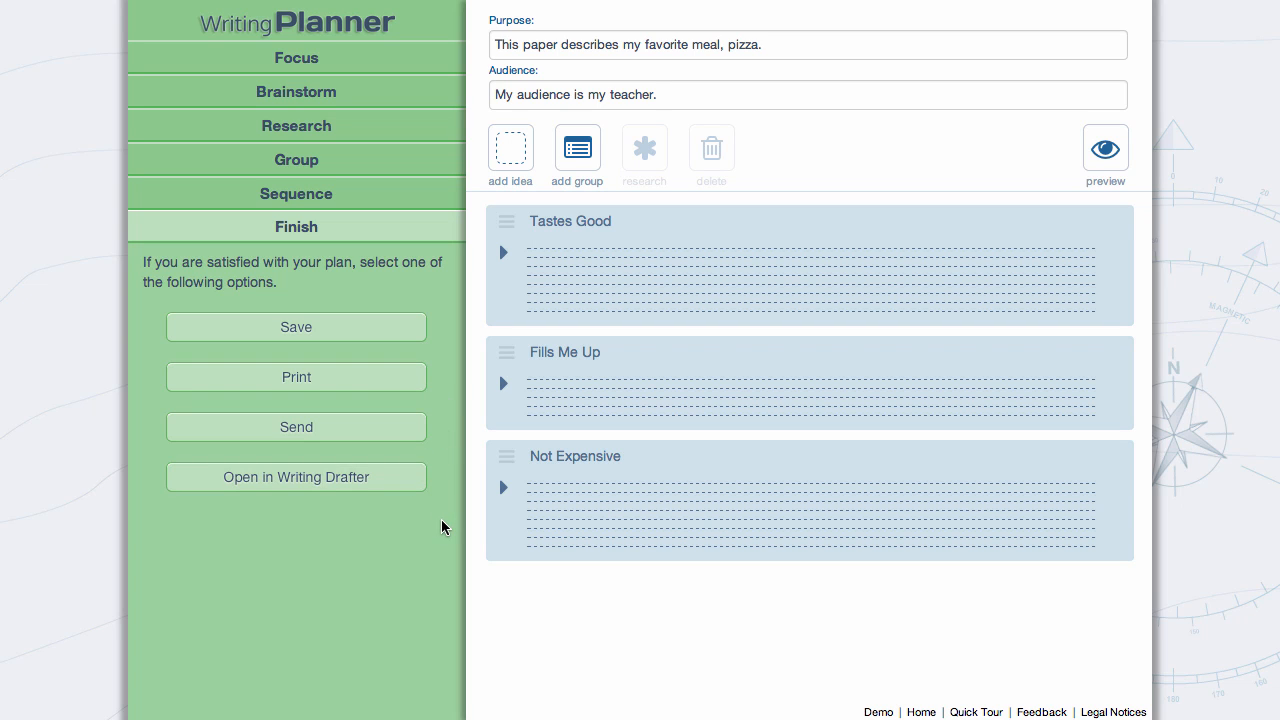